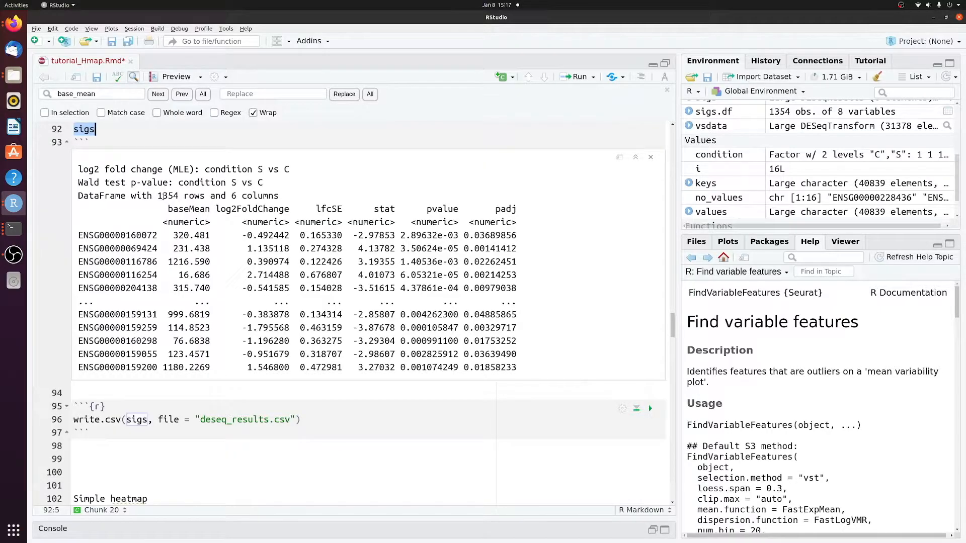
Convert sigs to the data frame sigs.df in a new chunk, with an empty chunk below.
{"action": "scroll", "scroll_direction": "down", "scroll_amount": 3}
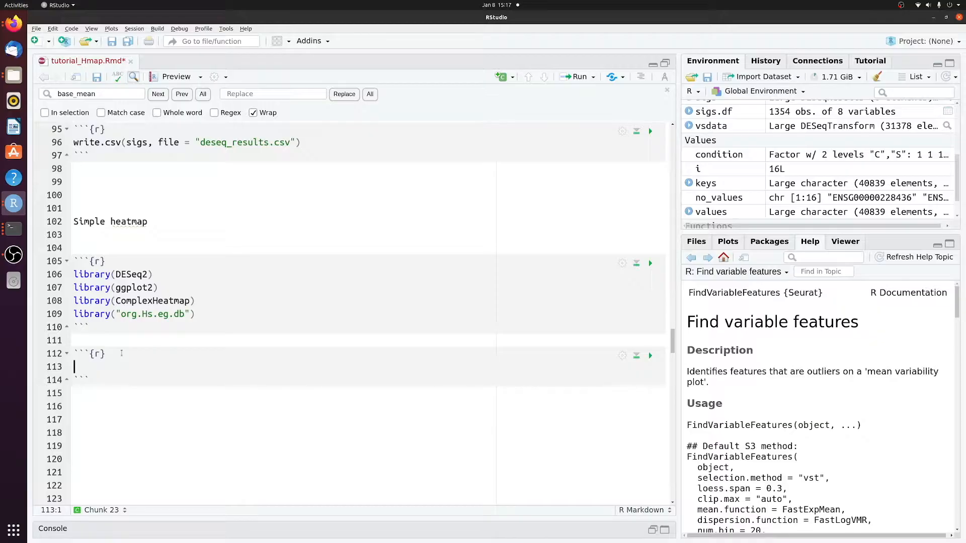
{"action": "type", "text": "sigs"}
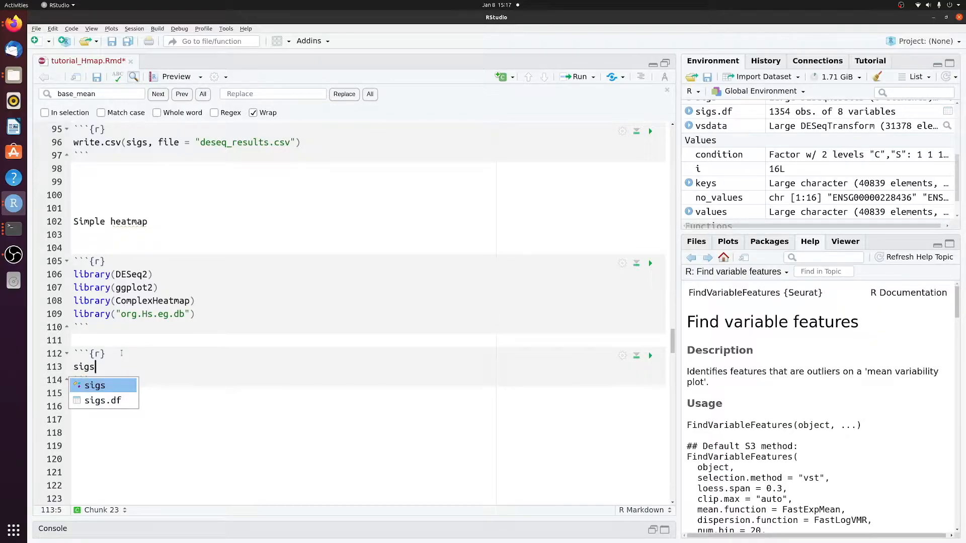
{"action": "type", "text": ".df <-"}
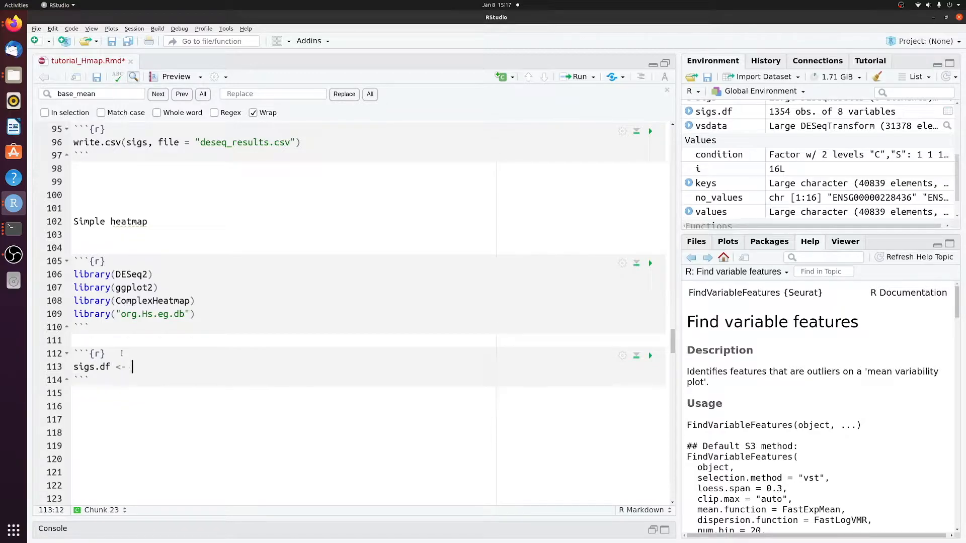
{"action": "type", "text": "as.data.frame(sigs"}
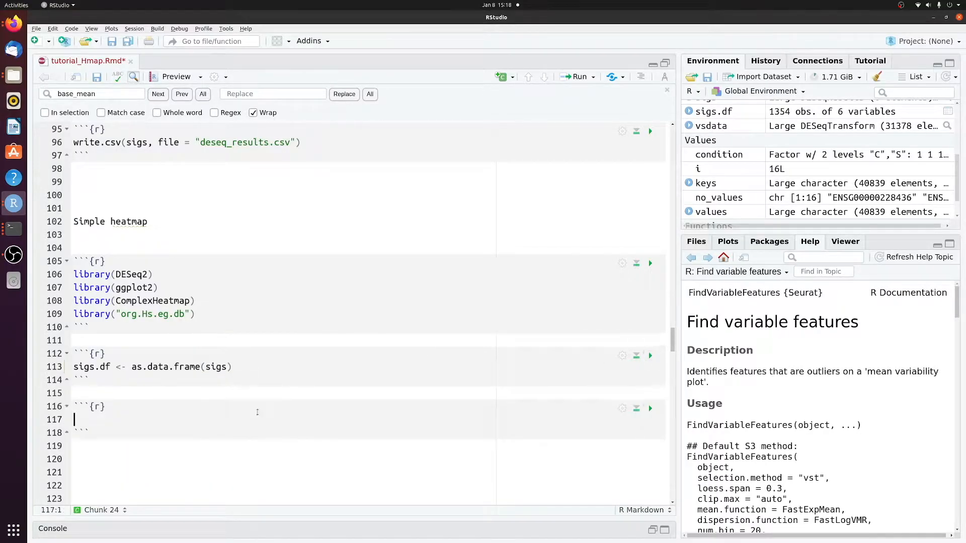
{"action": "type", "text": "sigs.df"}
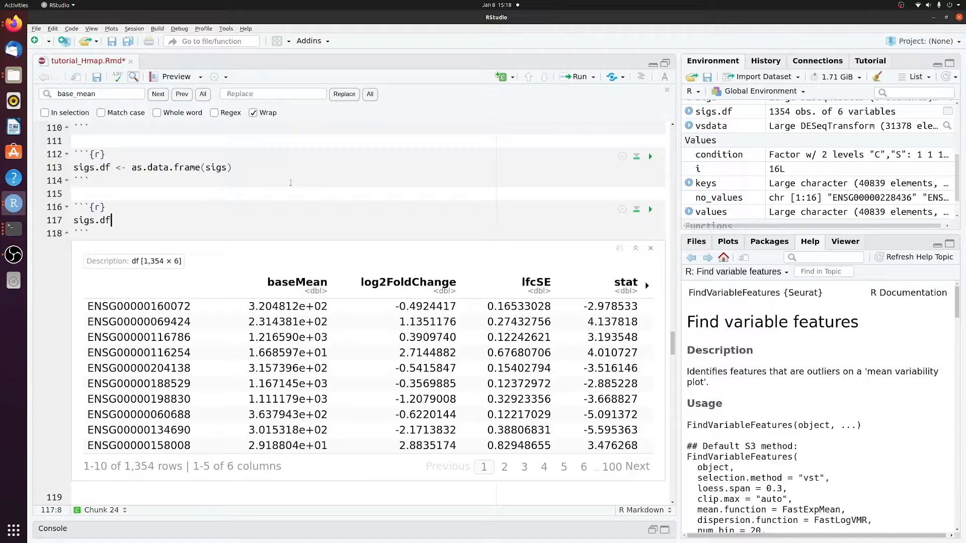
Inspect the printed sigs.df table's Ensembl gene ID row names.
{"action": "left_click", "coordinate": [139, 306]}
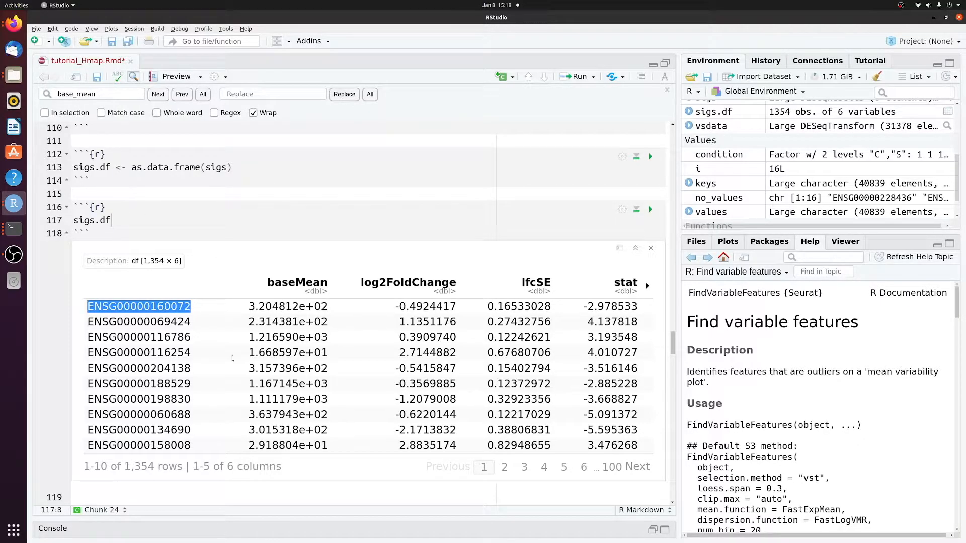
{"action": "left_click", "coordinate": [138, 321]}
{"action": "type", "text": "sigs.df"}
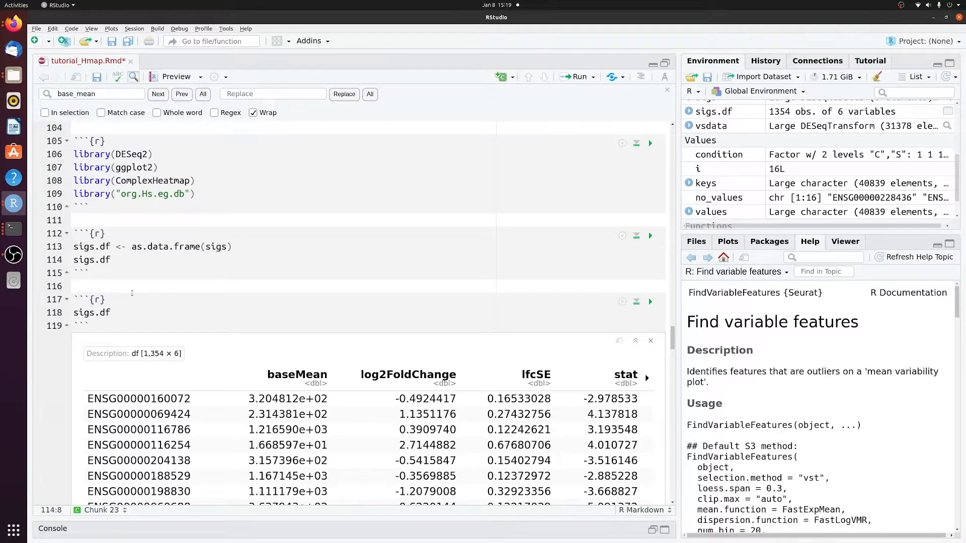
Set sigs.df$symbol with mapIds from org.Hs.eg.db using rownames as ENSEMBL keys.
{"action": "type", "text": "$symbol <-"}
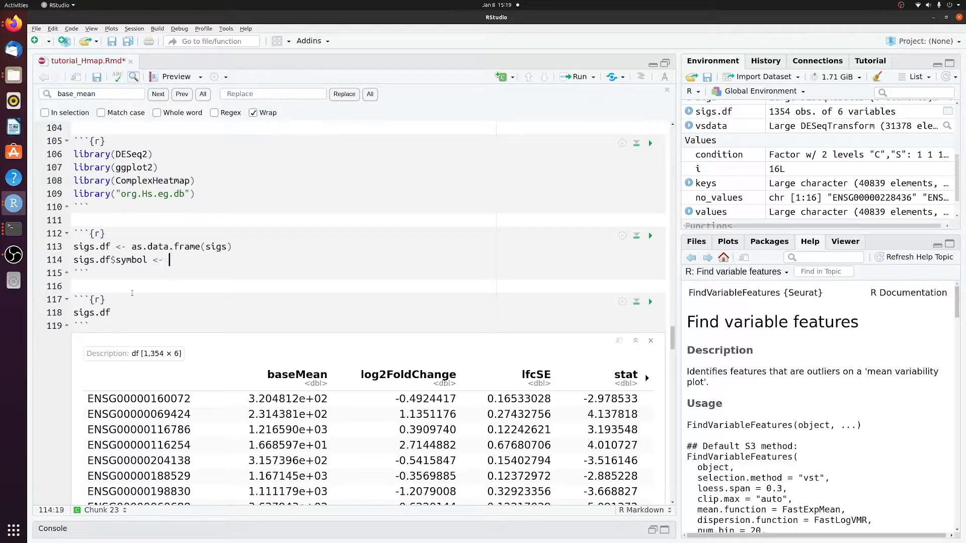
{"action": "type", "text": "mapIds("}
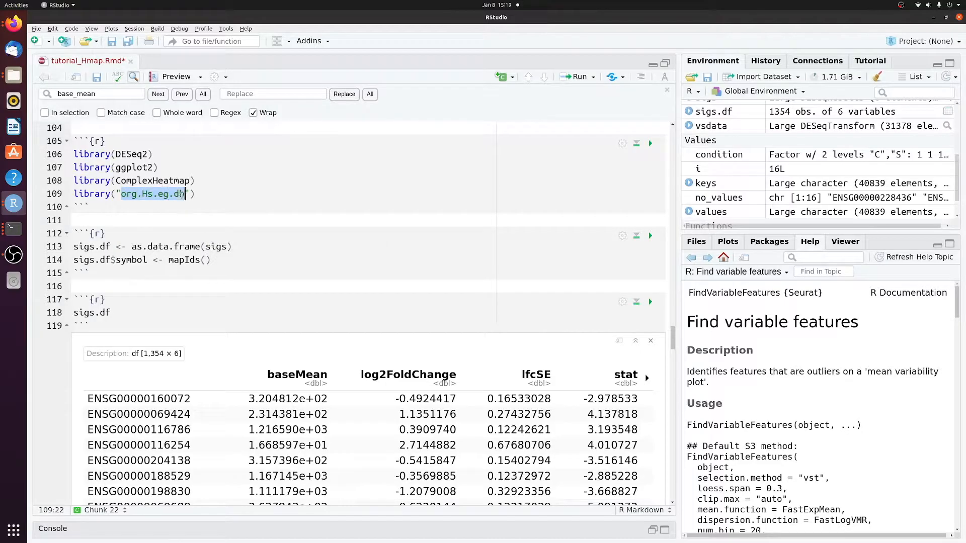
{"action": "type", "text": "org.Hs.eg.db, keys"}
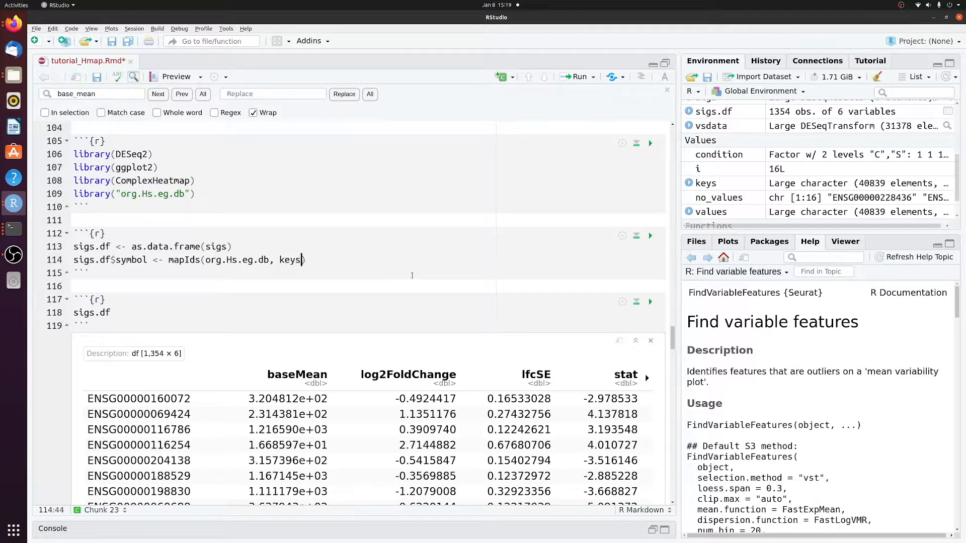
{"action": "type", "text": "="}
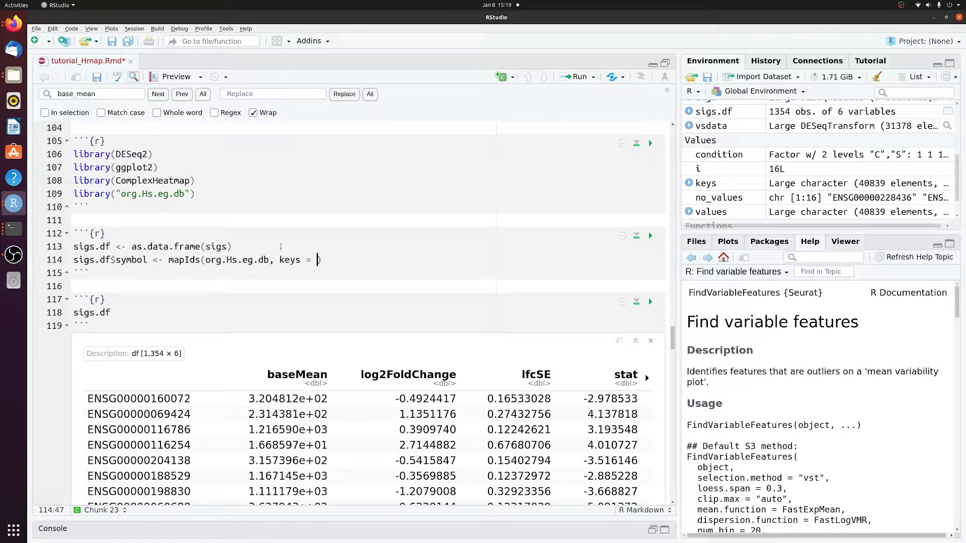
{"action": "type", "text": "rownames(sigs.df"}
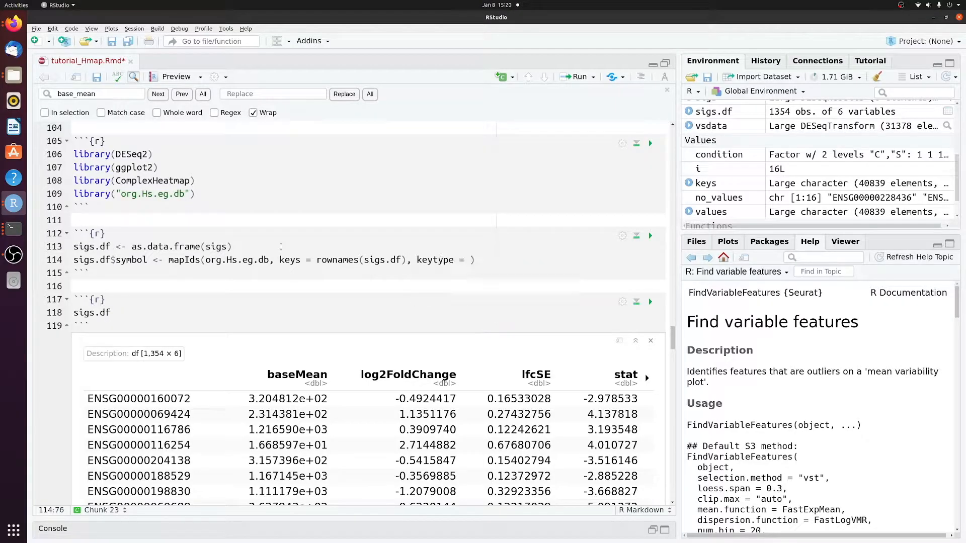
{"action": "type", "text": "\"ENS\""}
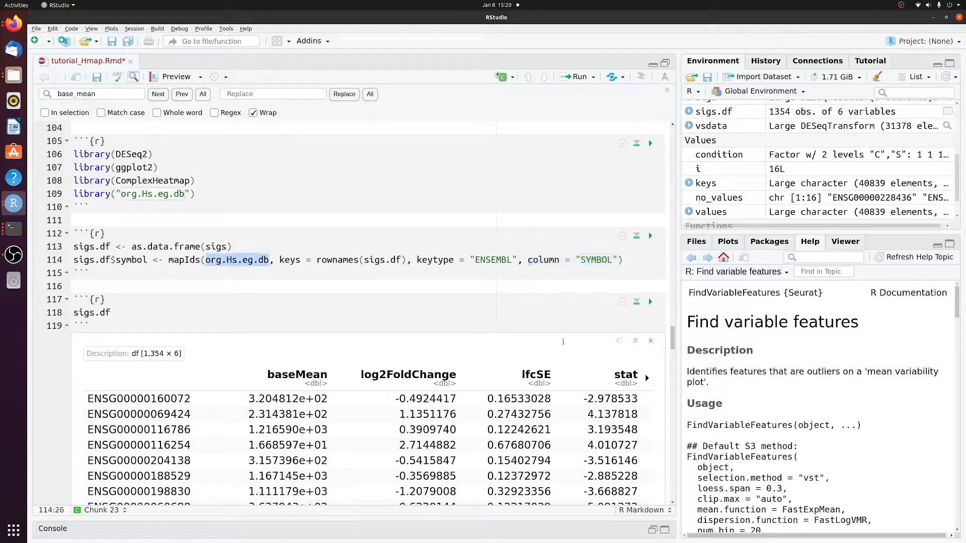
{"action": "left_click", "coordinate": [649, 235]}
{"action": "type", "text": "counts("}
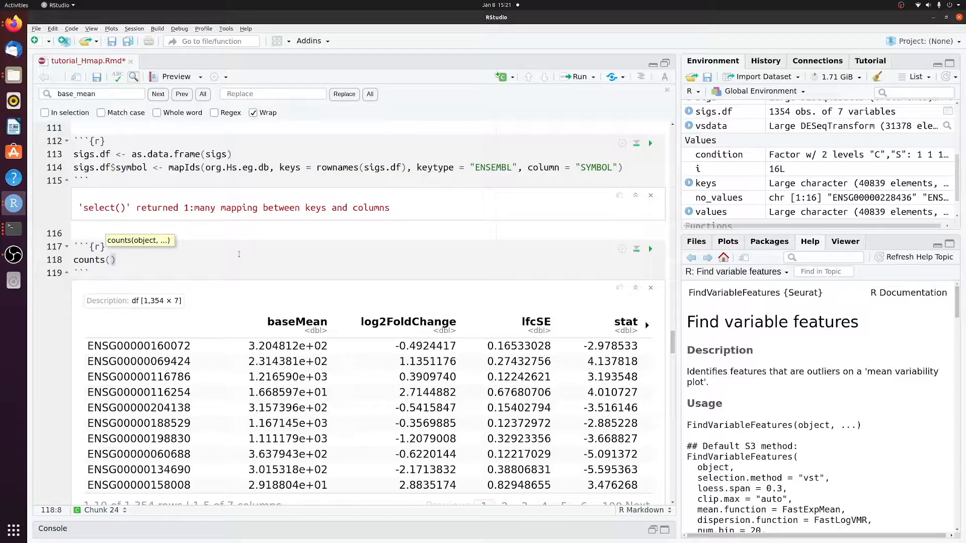
Write counts(dds, normalized = T) and run the chunk.
{"action": "type", "text": "dds,"}
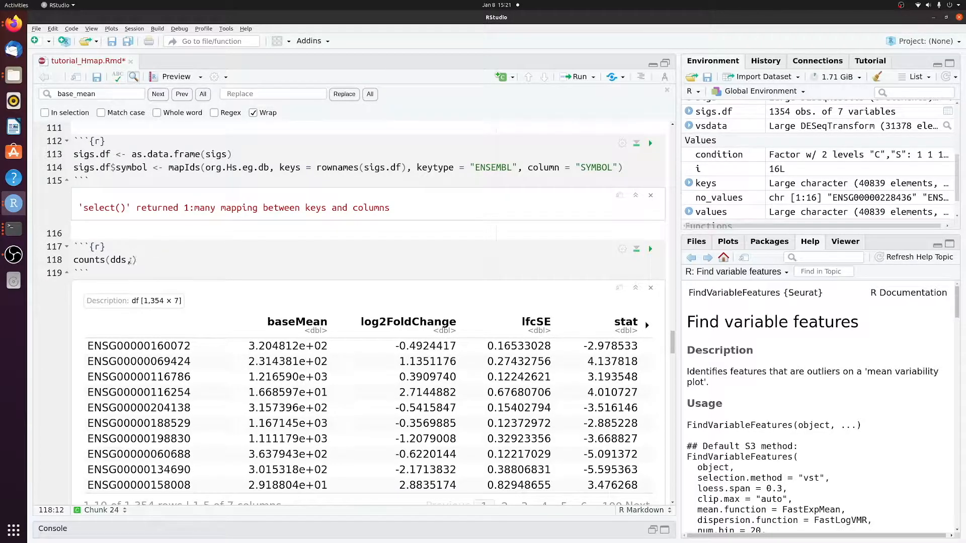
{"action": "type", "text": "normalized ="}
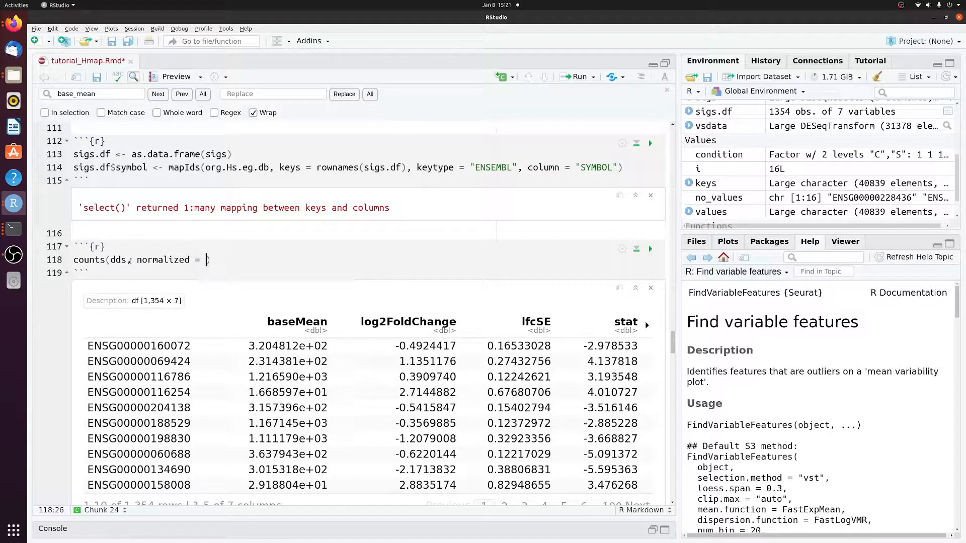
{"action": "type", "text": "T"}
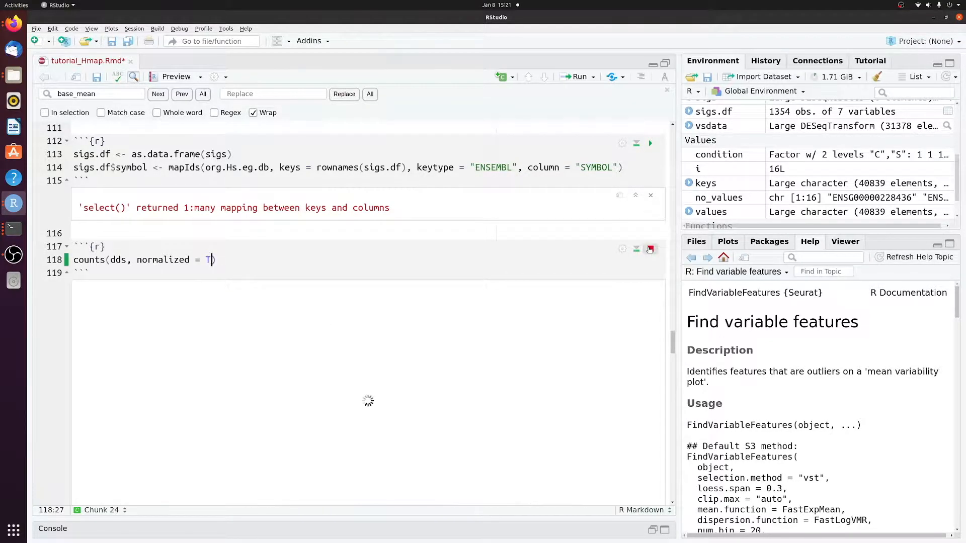
{"action": "left_click", "coordinate": [650, 249]}
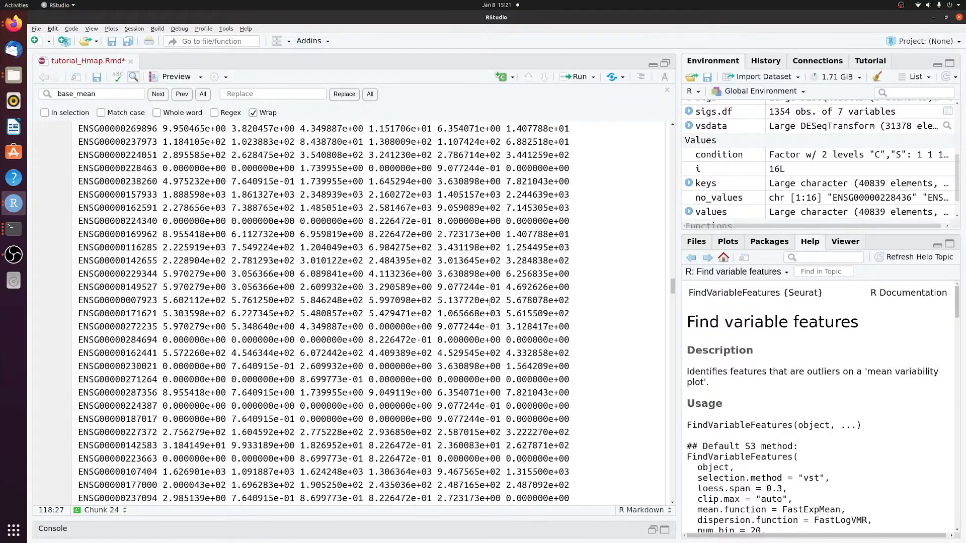
Subset the normalized counts to rownames(sigs.df) and assign them to mat.
{"action": "scroll", "scroll_direction": "down", "scroll_amount": 3}
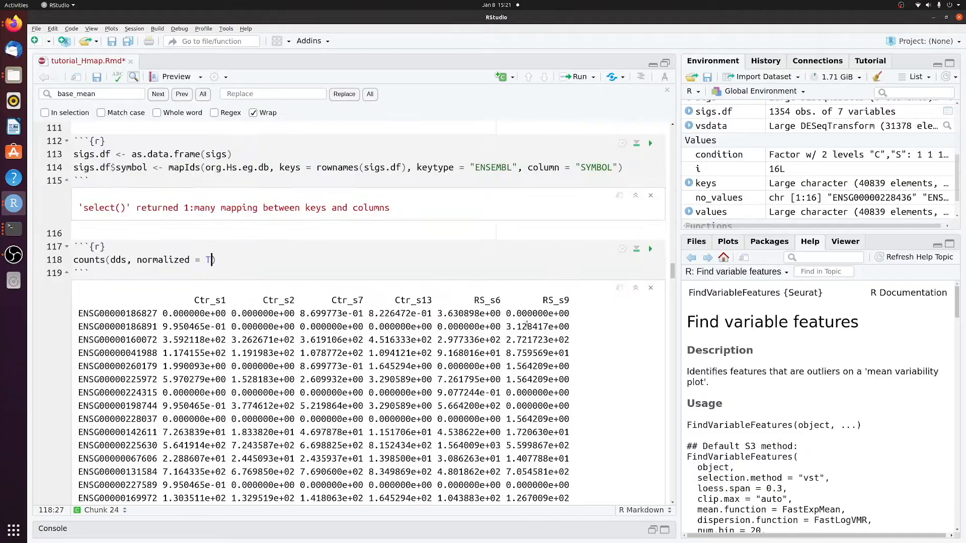
{"action": "type", "text": "["}
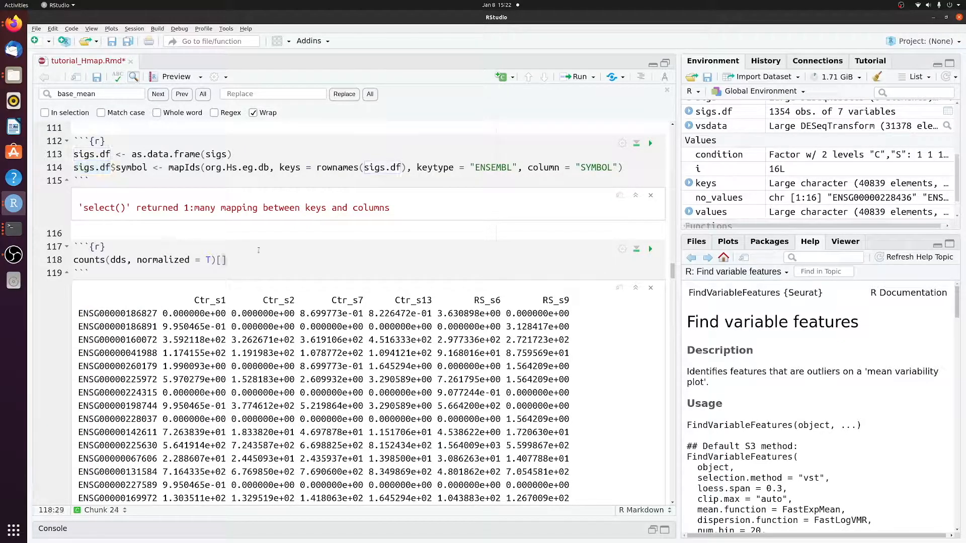
{"action": "type", "text": "rownames(sigs.df),"}
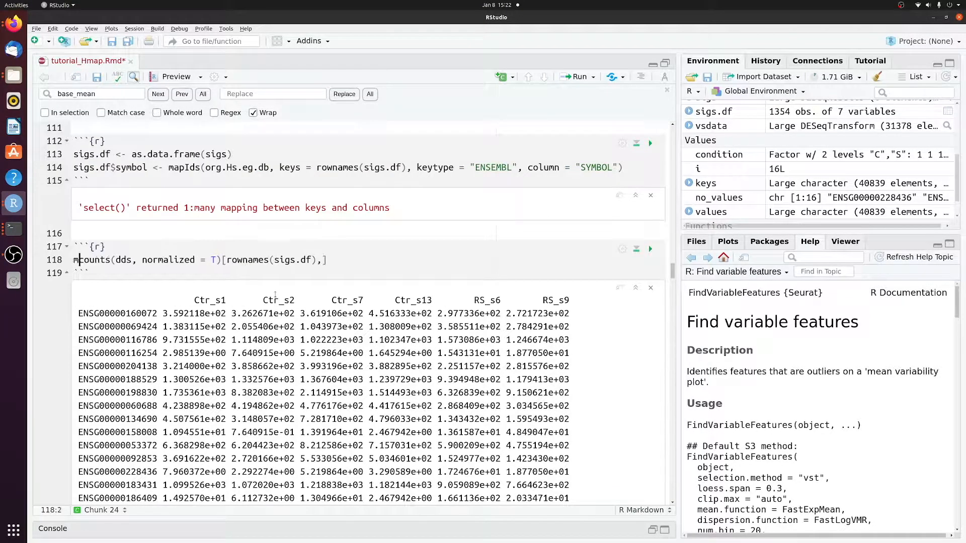
{"action": "type", "text": "at <-"}
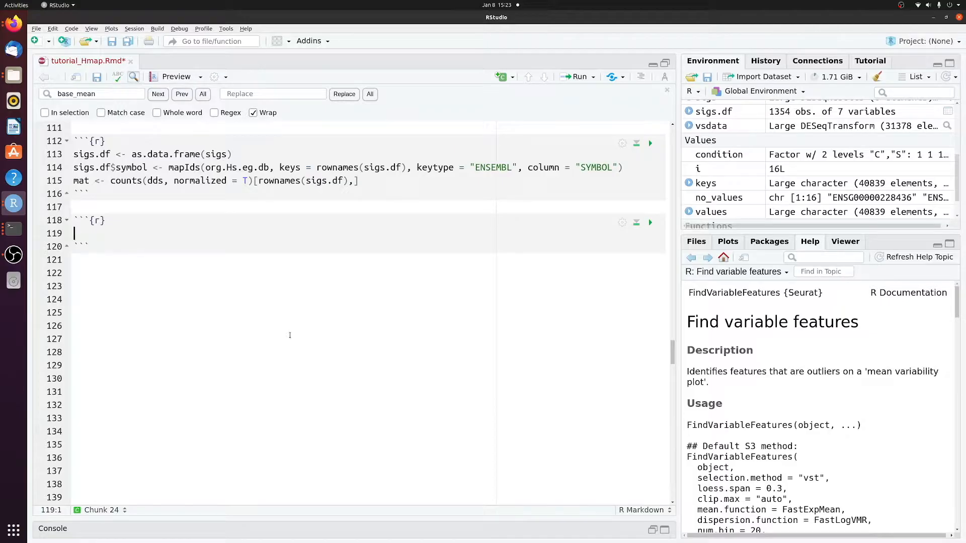
Run t(apply(mat, 1, scale)) and assign the result to mat.z.
{"action": "type", "text": "t("}
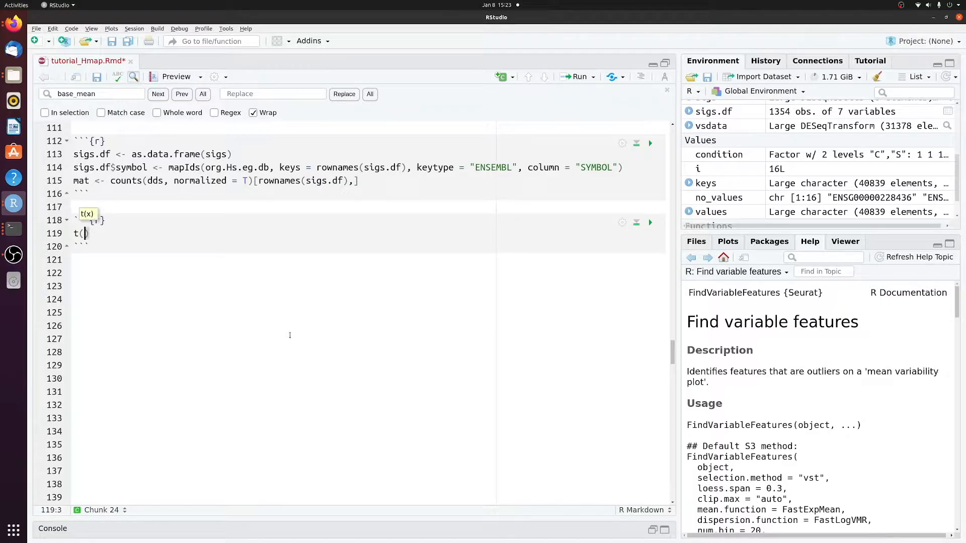
{"action": "type", "text": "apply("}
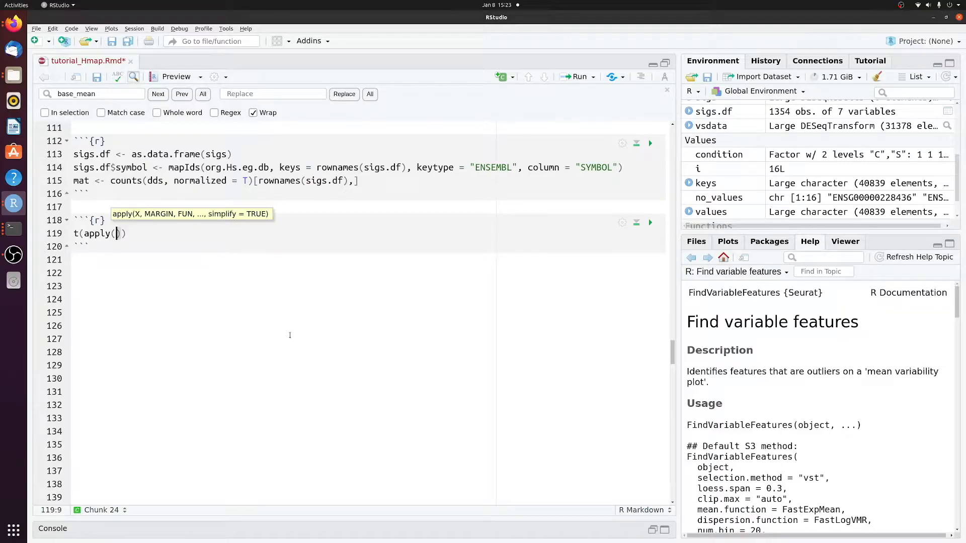
{"action": "type", "text": "mat, 1, s"}
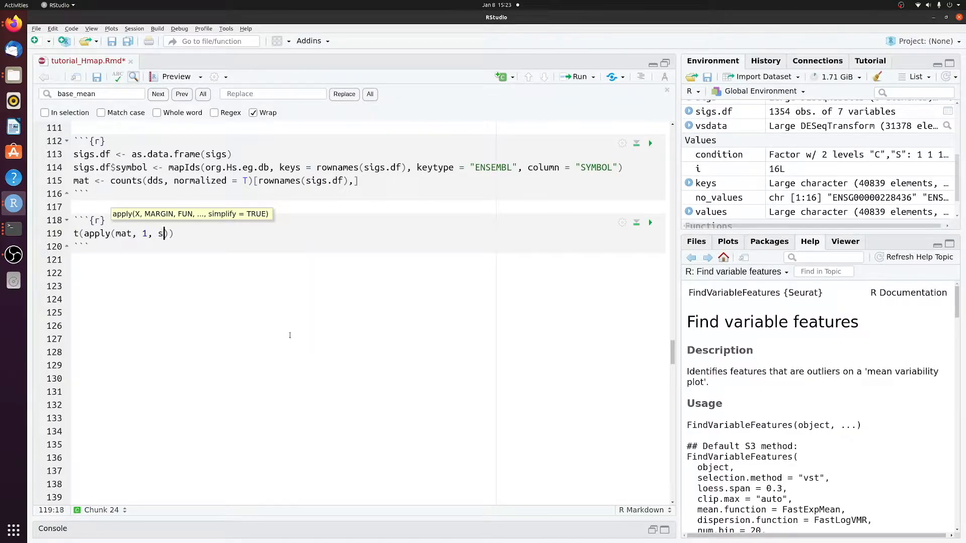
{"action": "type", "text": "cale"}
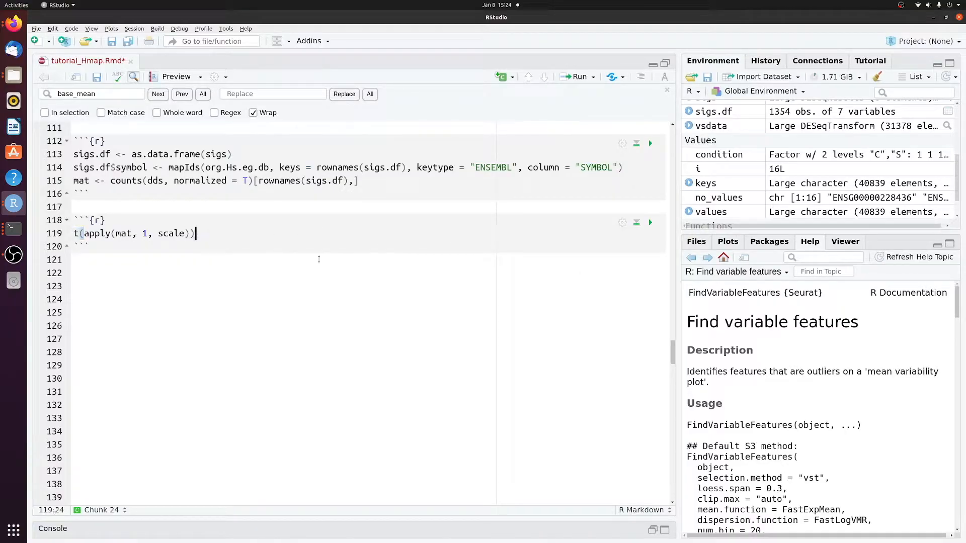
{"action": "left_click", "coordinate": [649, 222]}
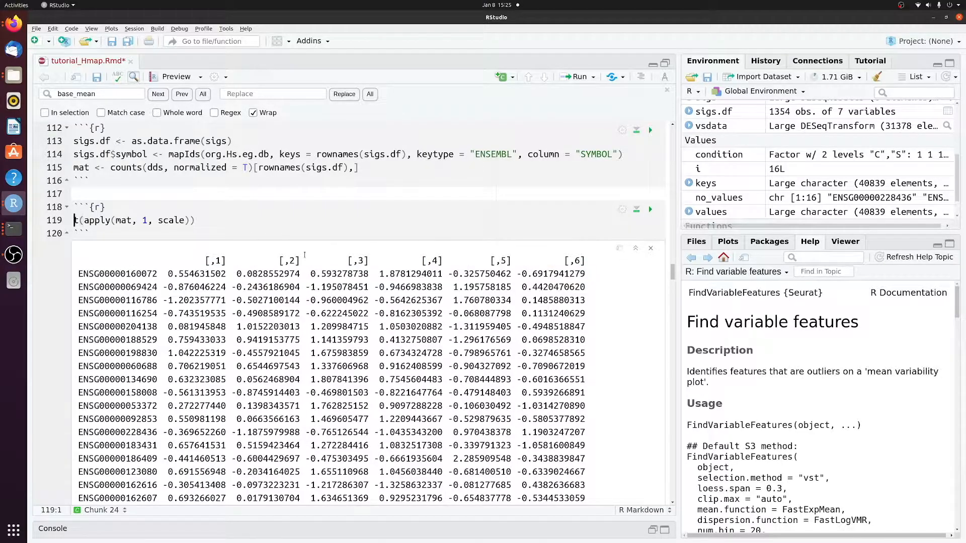
{"action": "type", "text": "mat.z <-"}
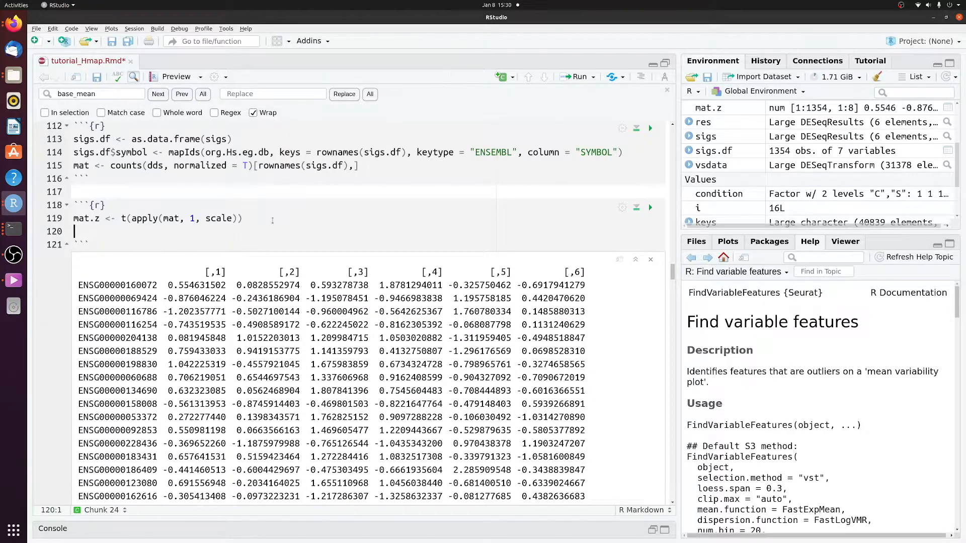
Set colnames(mat.z) to rownames(coldata) and print mat.z.
{"action": "type", "text": "colnames("}
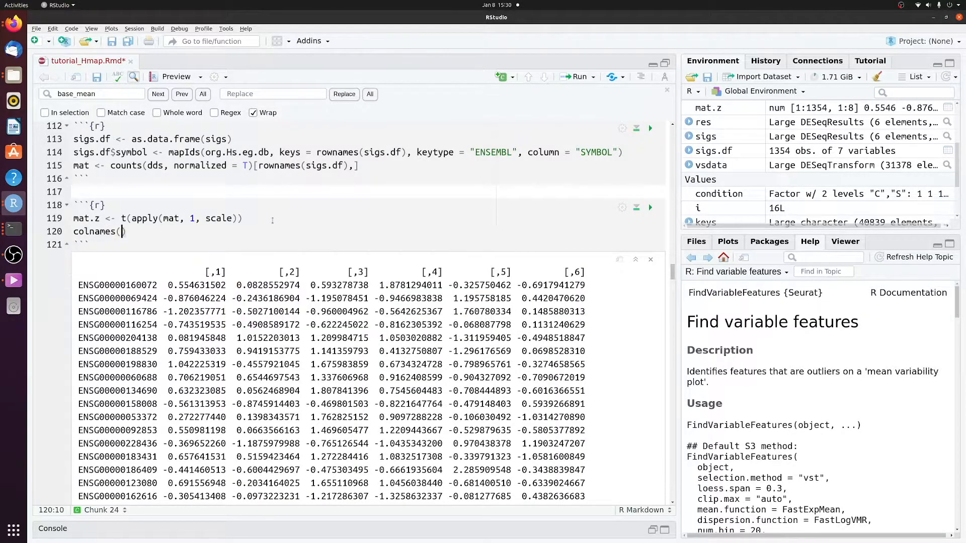
{"action": "type", "text": "mat.z"}
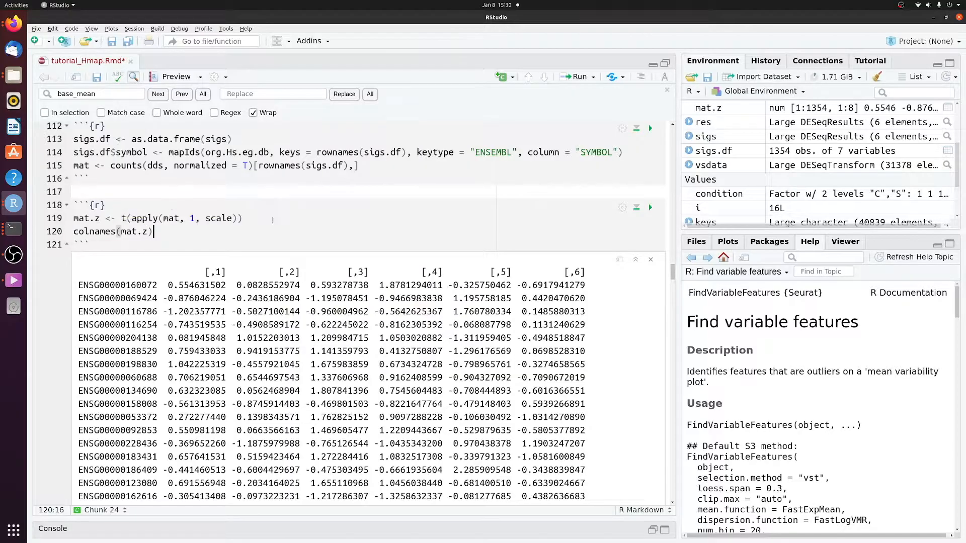
{"action": "type", "text": "<- c"}
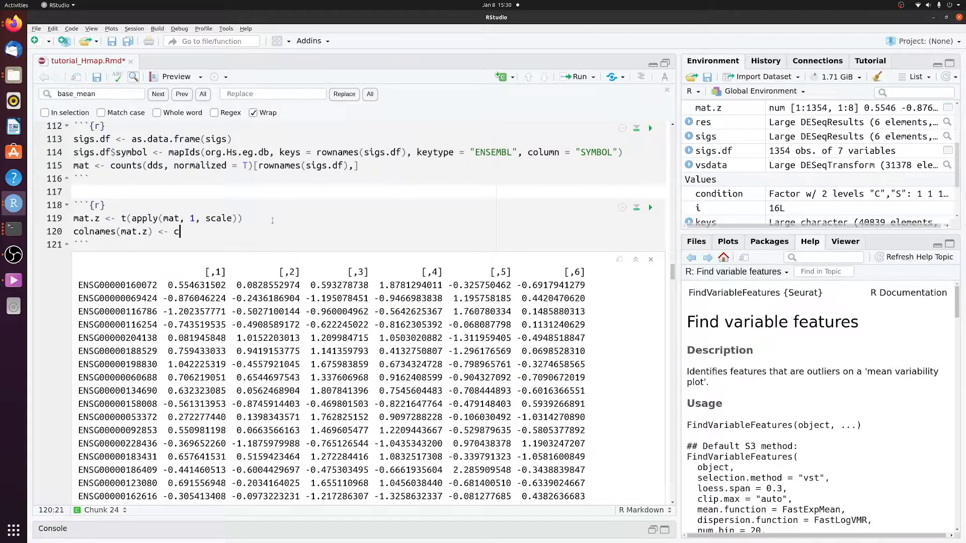
{"action": "type", "text": "('"}
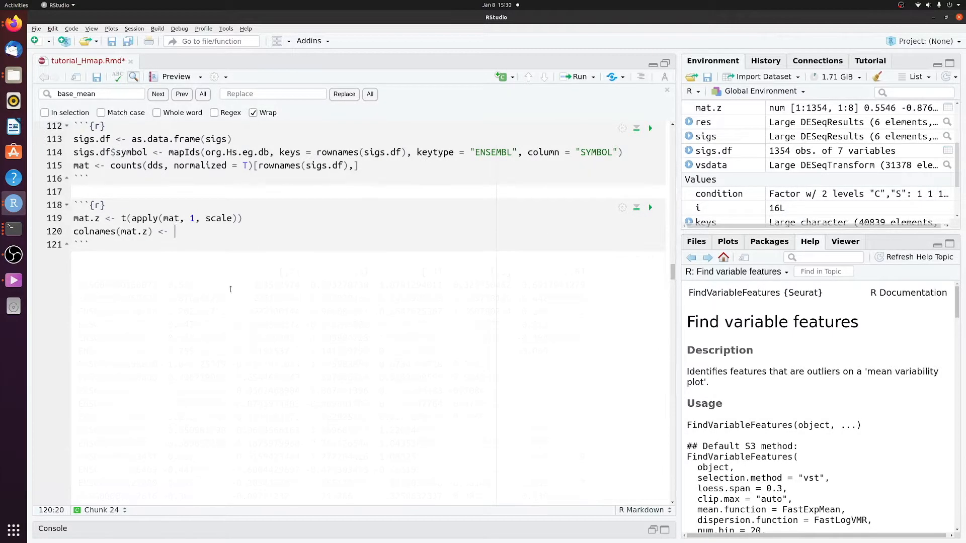
{"action": "left_click", "coordinate": [499, 76]}
{"action": "type", "text": " rownames("}
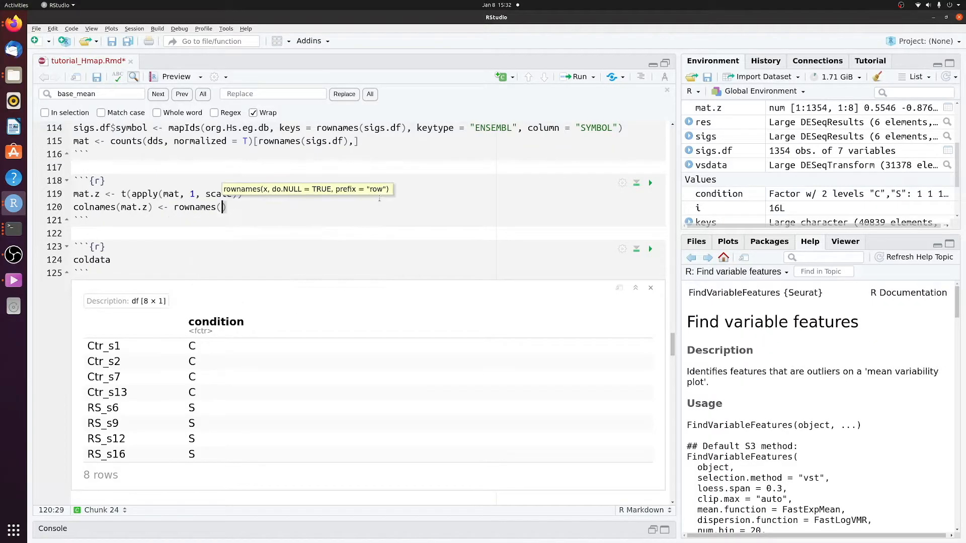
{"action": "type", "text": "coldat"}
{"action": "left_click", "coordinate": [367, 259]}
{"action": "type", "text": "He"}
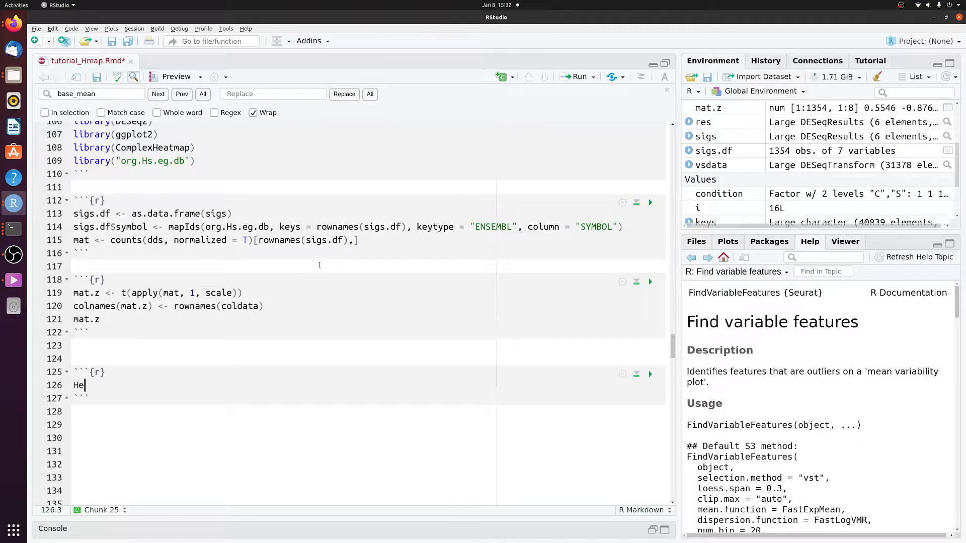
Start Heatmap(mat.z) with cluster_rows = T and cluster_columns = T.
{"action": "type", "text": "a"}
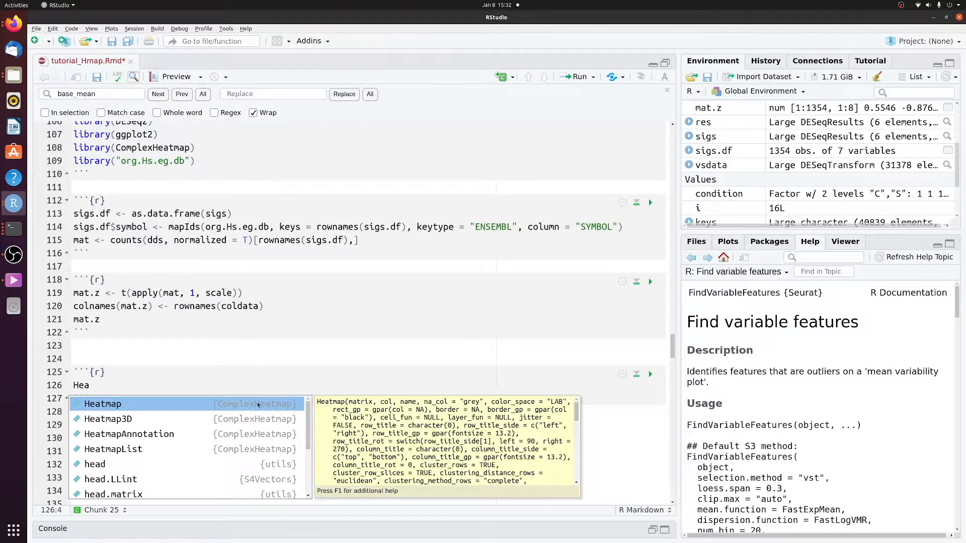
{"action": "left_click", "coordinate": [102, 404]}
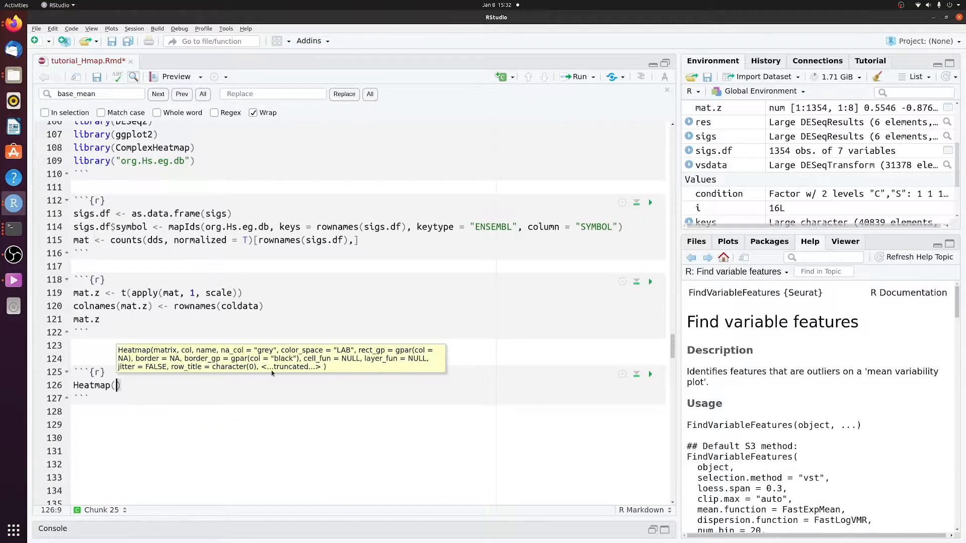
{"action": "type", "text": "mat.z,"}
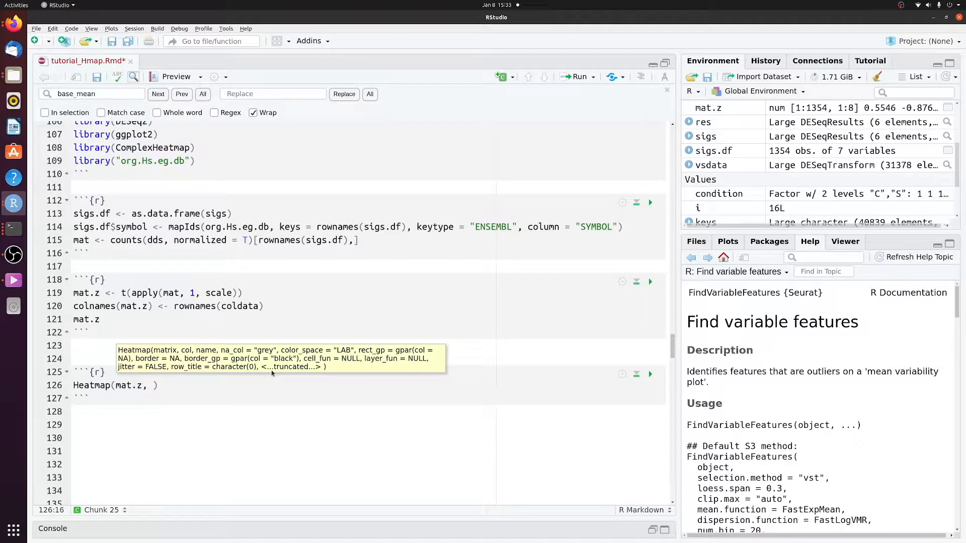
{"action": "type", "text": "cluster_rows ="}
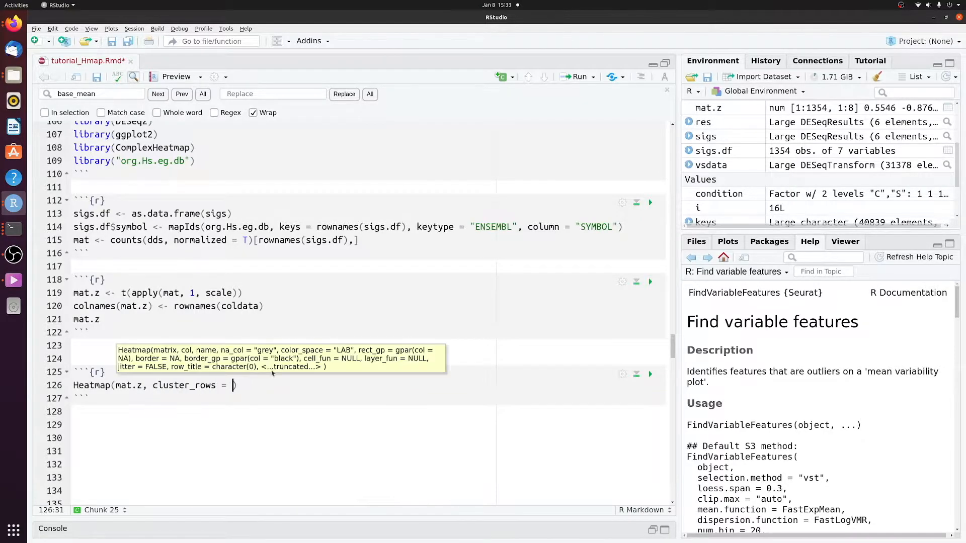
{"action": "type", "text": "T, clu"}
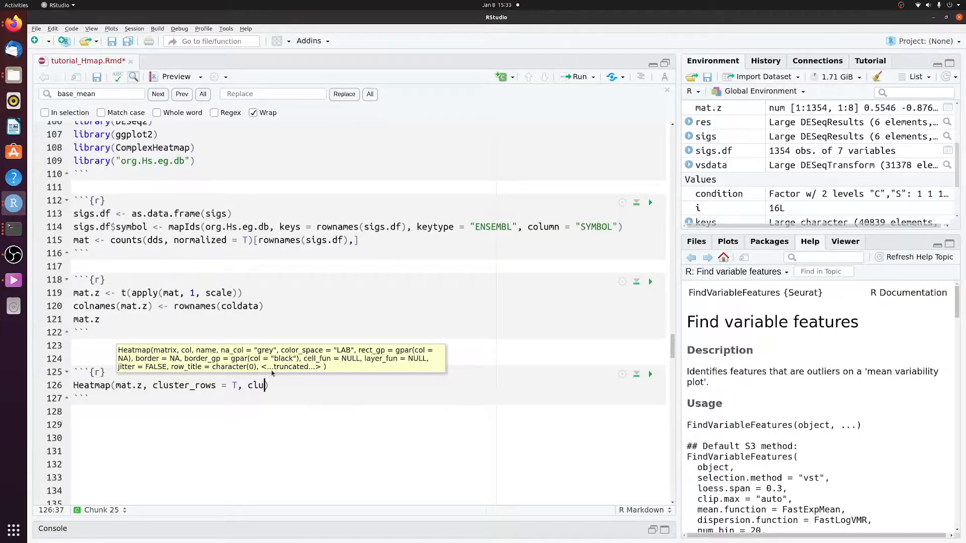
{"action": "type", "text": "ster_columns = T"}
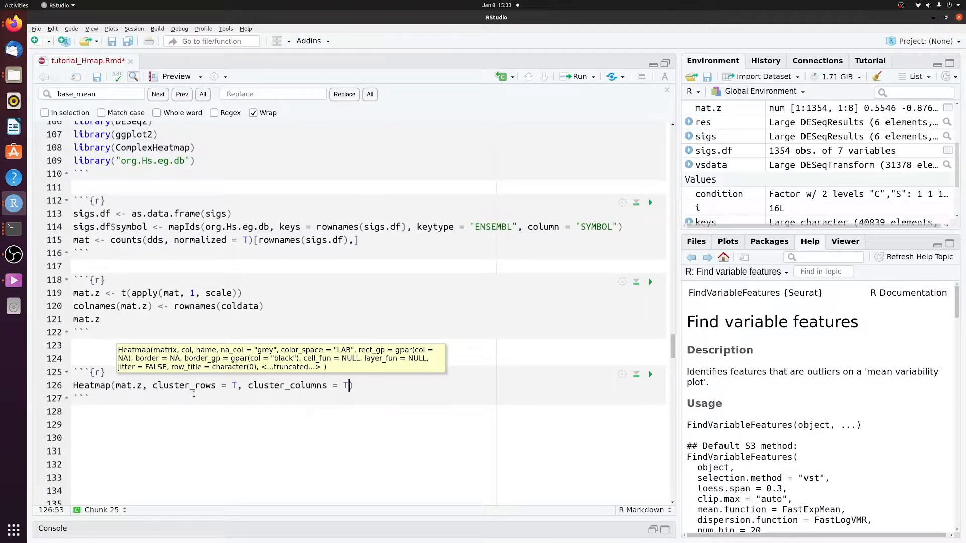
{"action": "double_click", "coordinate": [183, 385]}
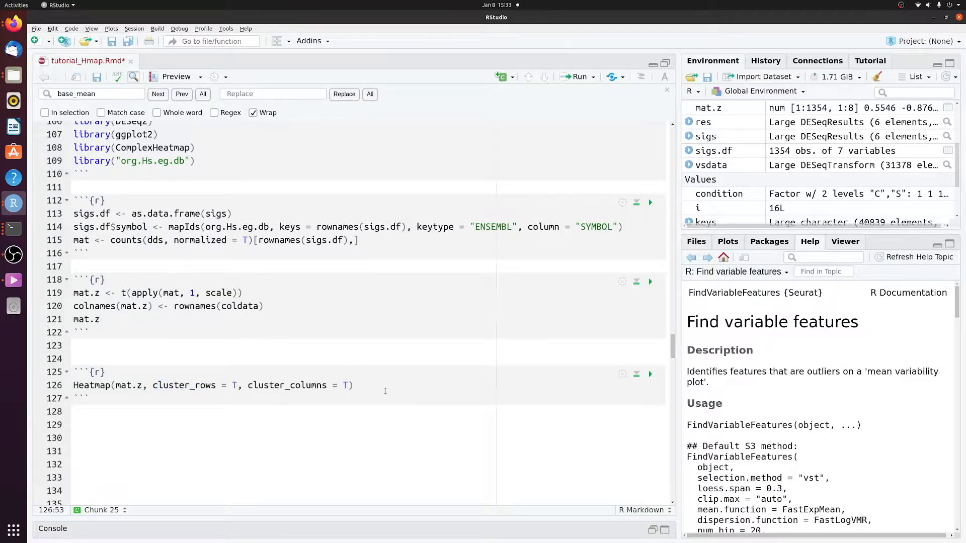
Add column_labels = colnames(mat.z) and name = "Z-score", then run the heatmap chunk.
{"action": "type", "text": ", col"}
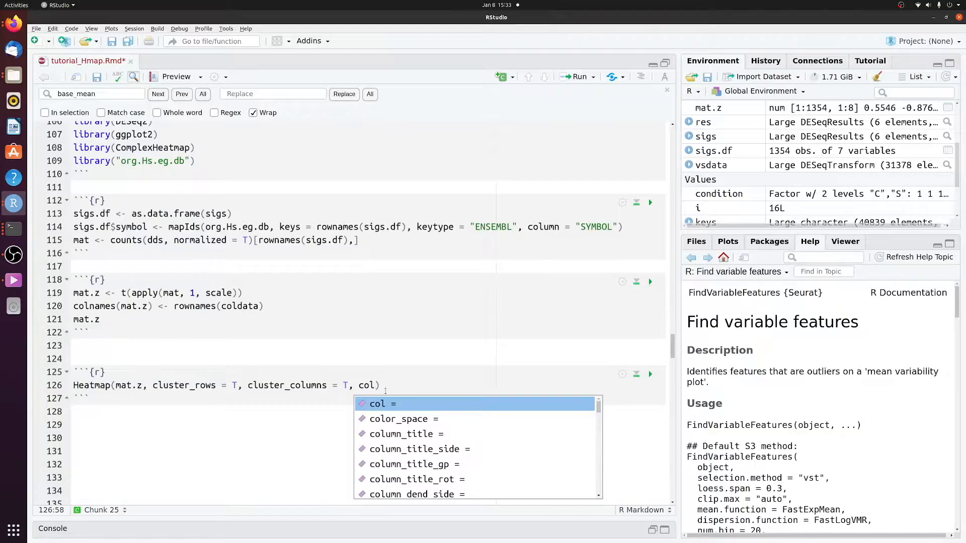
{"action": "type", "text": "umn_labels ="}
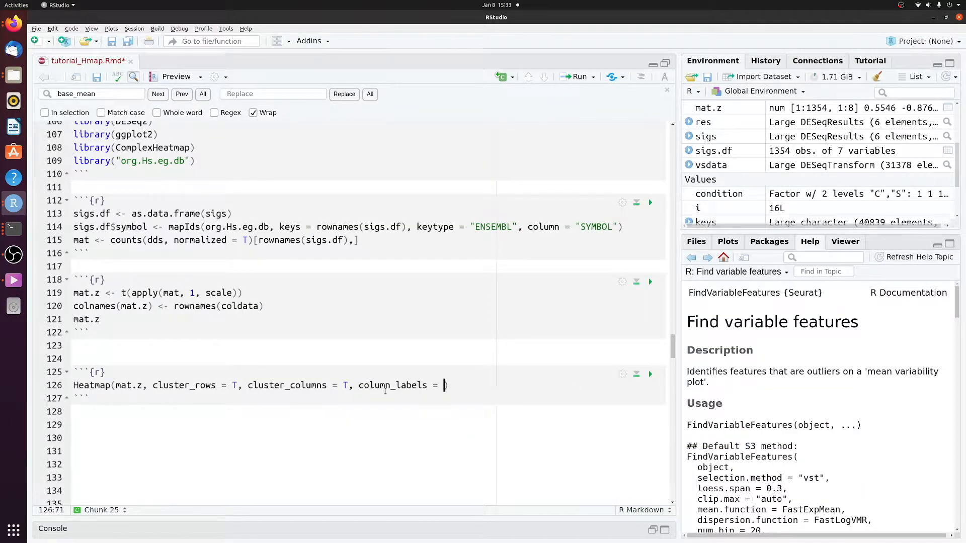
{"action": "type", "text": "colnames(mat."}
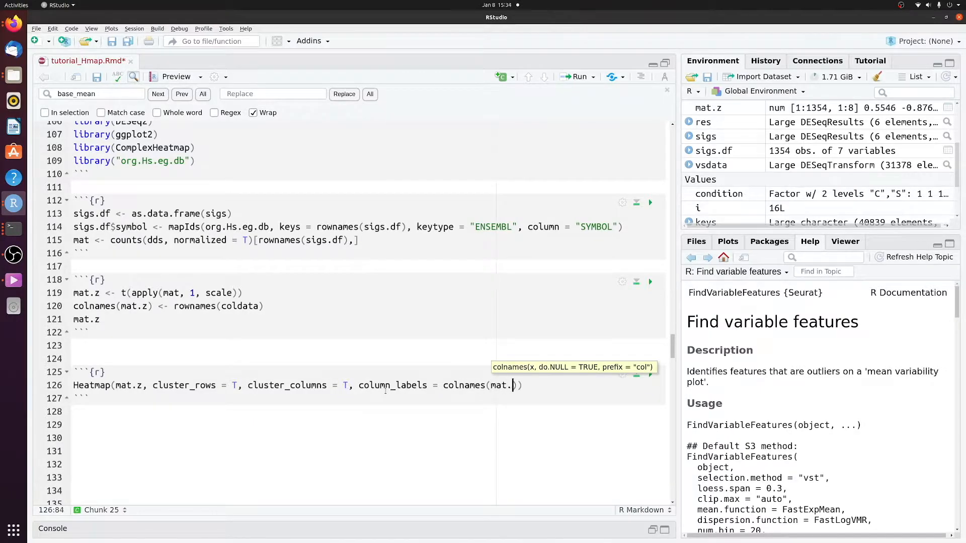
{"action": "type", "text": "z),"}
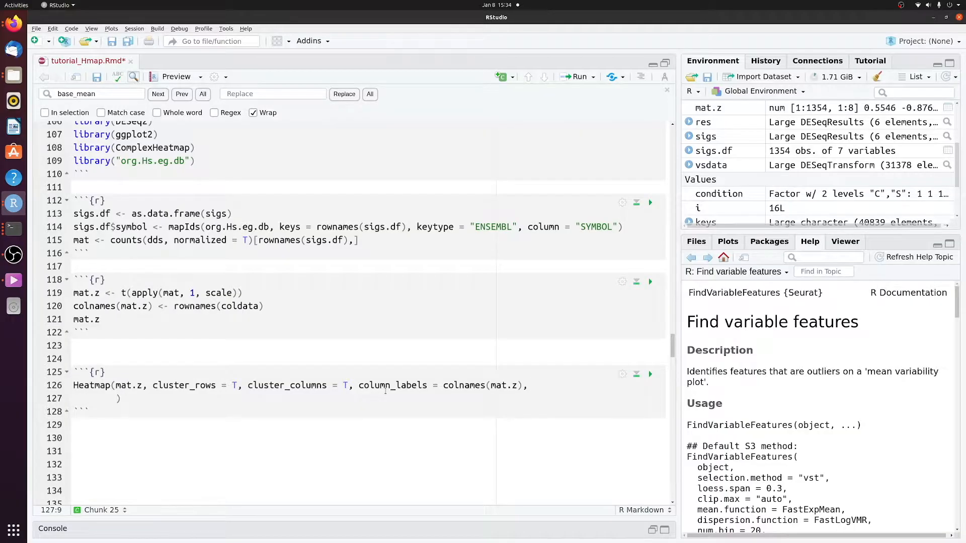
{"action": "type", "text": "name = \"Z-score"}
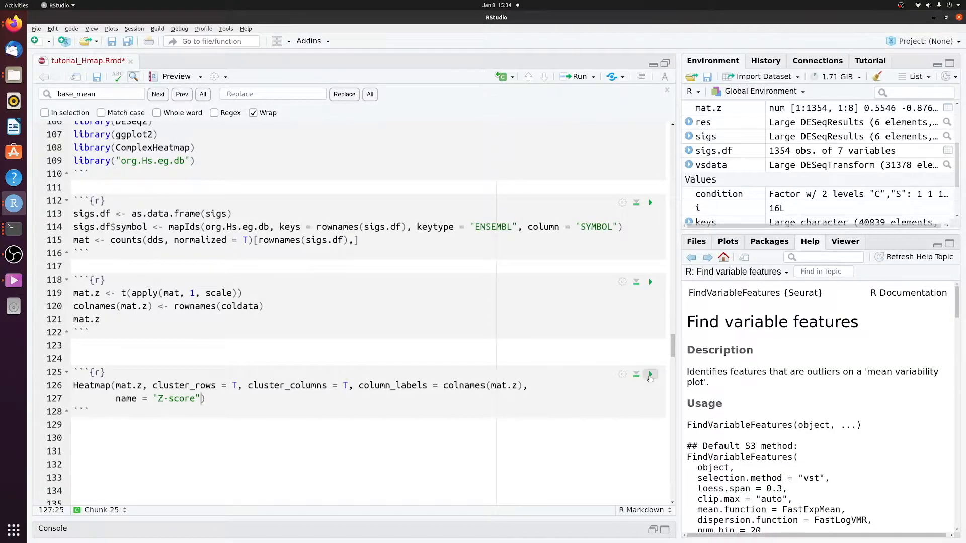
{"action": "left_click", "coordinate": [649, 374]}
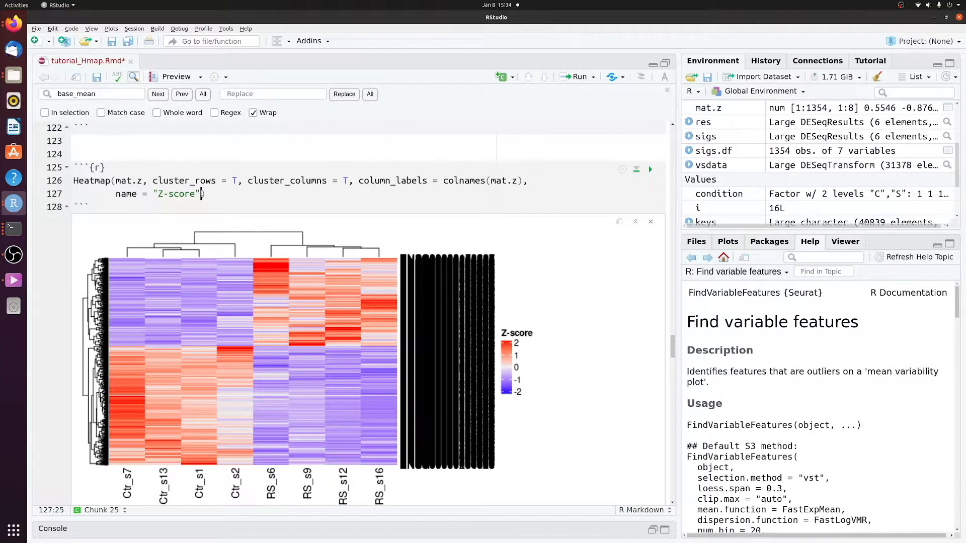
Add row_labels = sigs.df[rownames(mat.z),]$symbol to Heatmap and rerun the chunk.
{"action": "type", "text": ","}
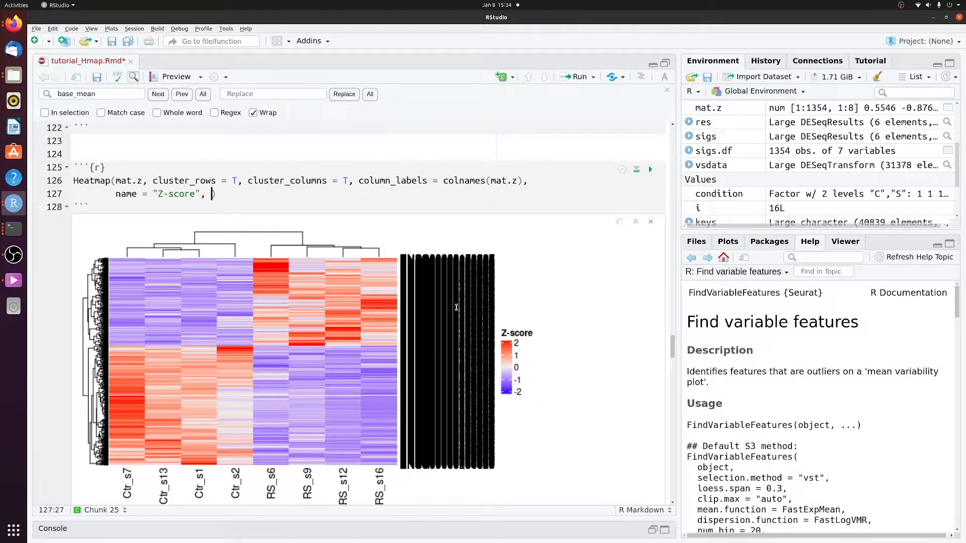
{"action": "type", "text": "r"}
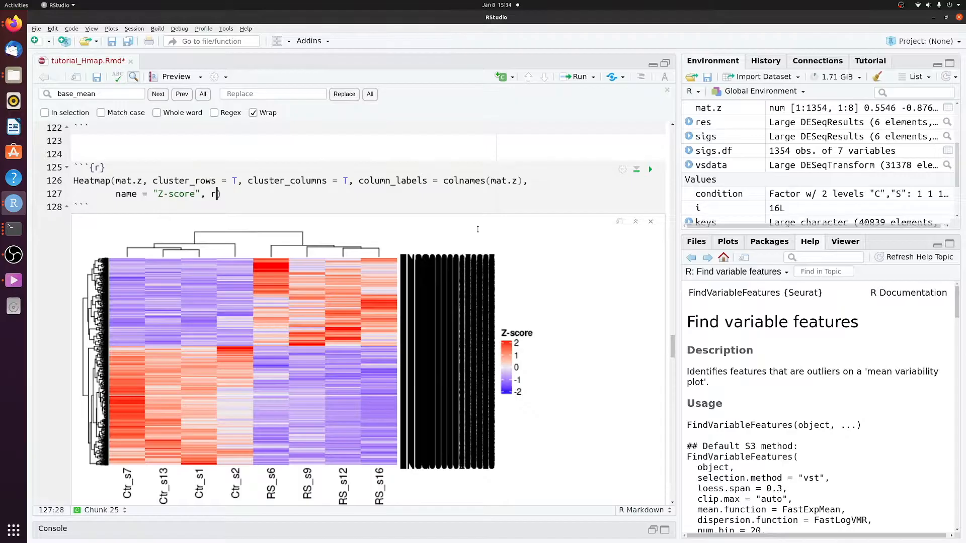
{"action": "type", "text": "ow_labels ="}
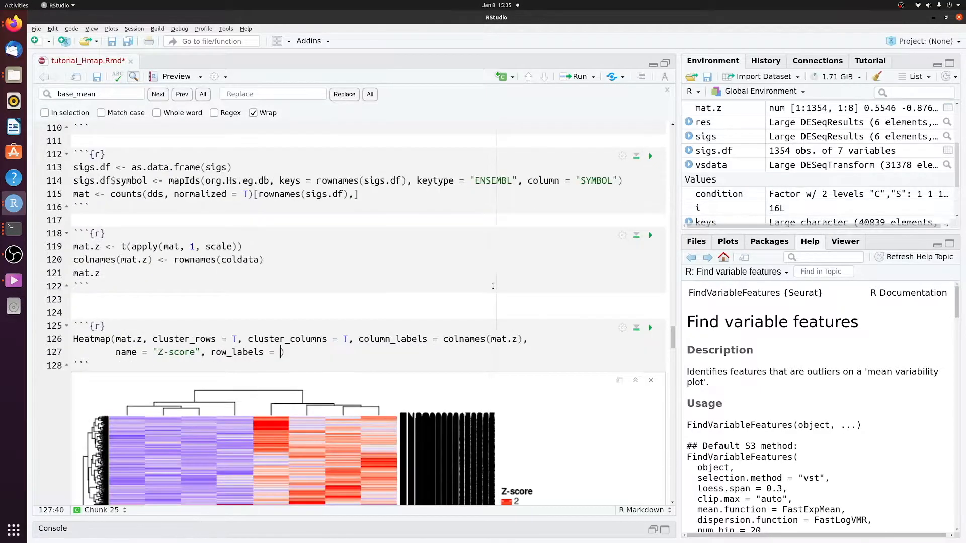
{"action": "type", "text": "sig."}
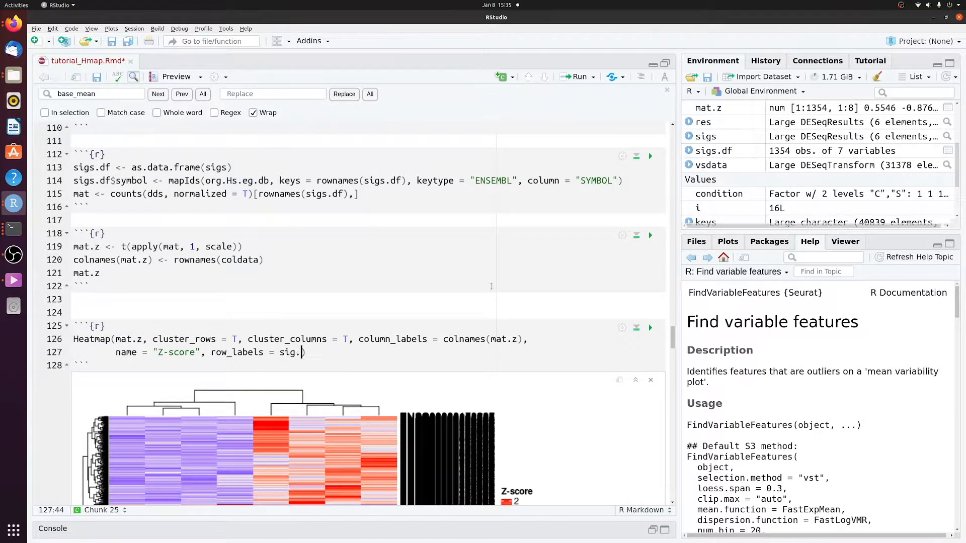
{"action": "type", "text": "igs.df"}
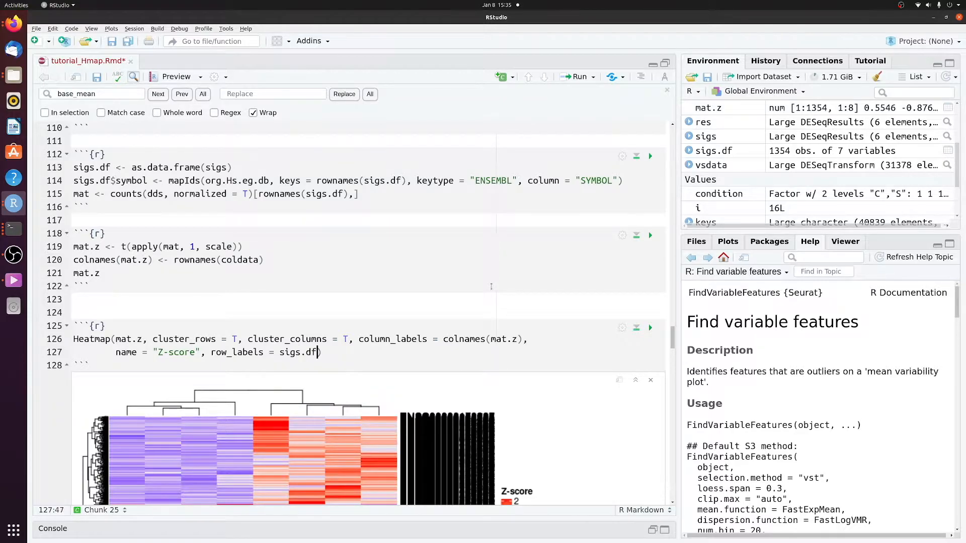
{"action": "type", "text": "$symbol)"}
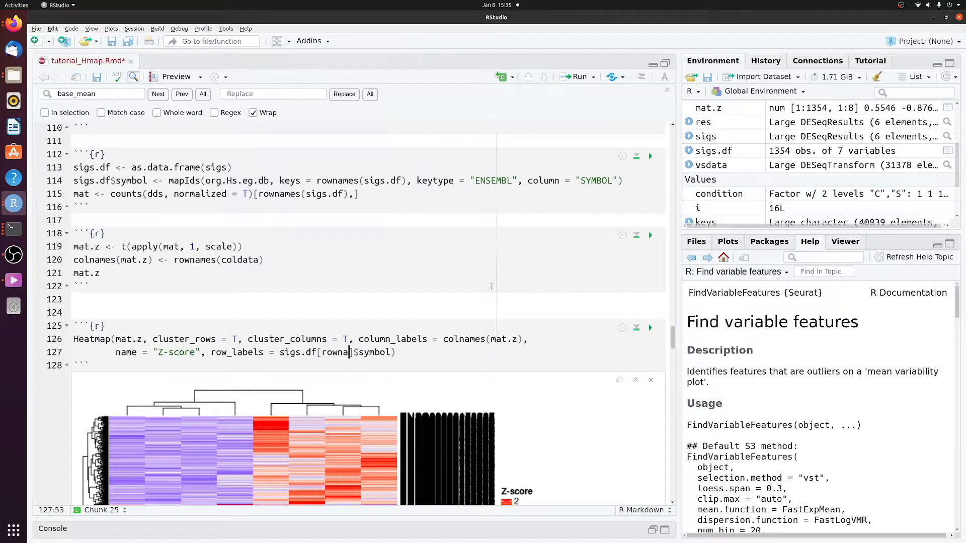
{"action": "type", "text": "mes(mat.z),"}
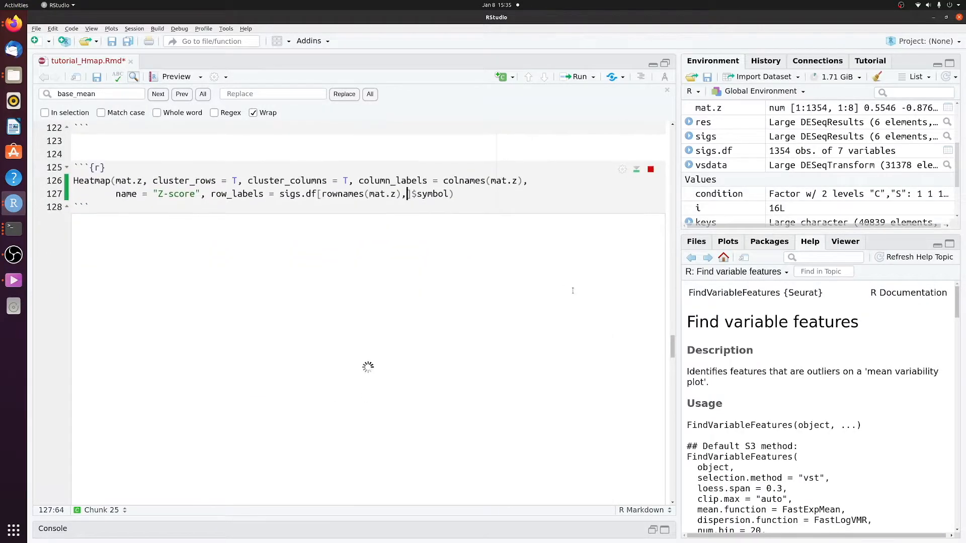
Merge the data-prep, Z-score and Heatmap code into one chunk below an empty chunk.
{"action": "left_click", "coordinate": [650, 169]}
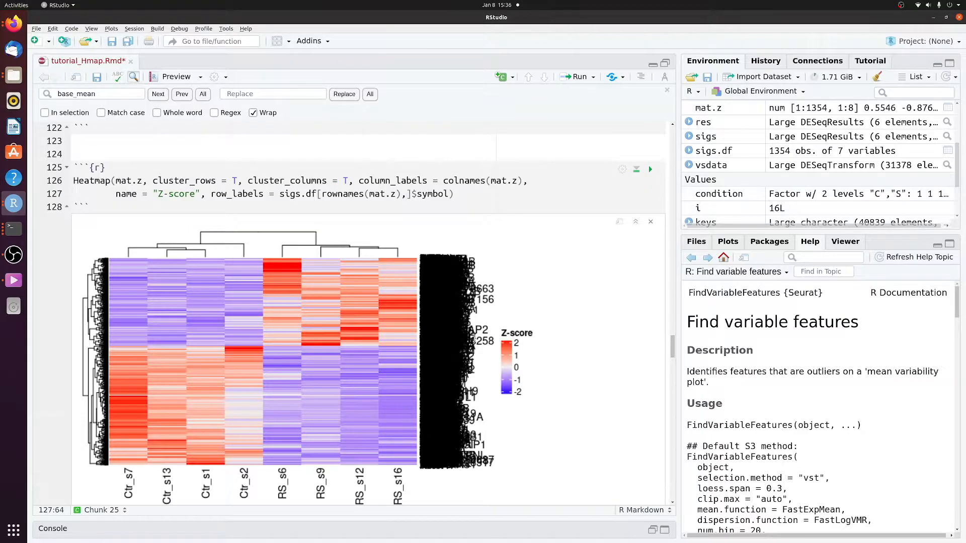
{"action": "left_click", "coordinate": [407, 193]}
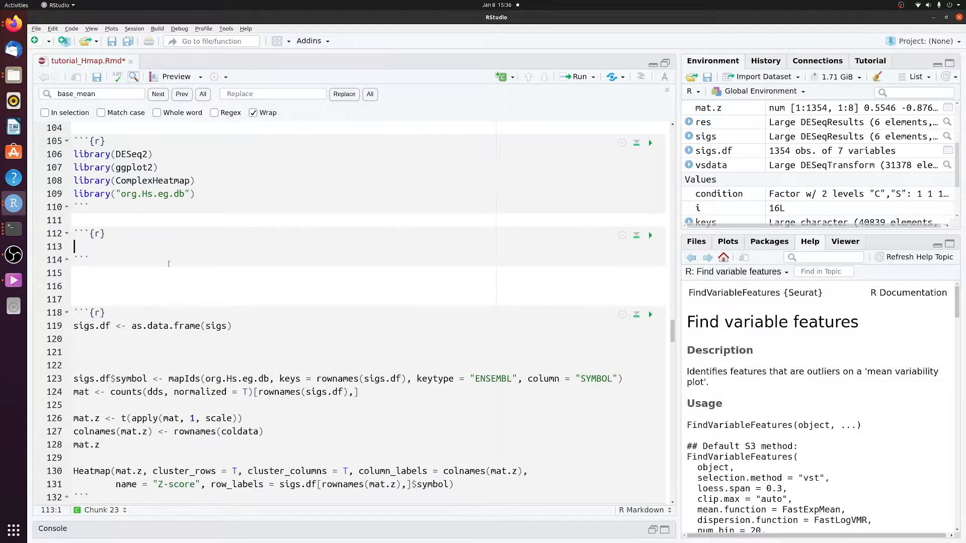
Display sigs.df and start the filter line sigs.df <- sigs.df[(baseMean > 100) & ()].
{"action": "type", "text": "sigs.df"}
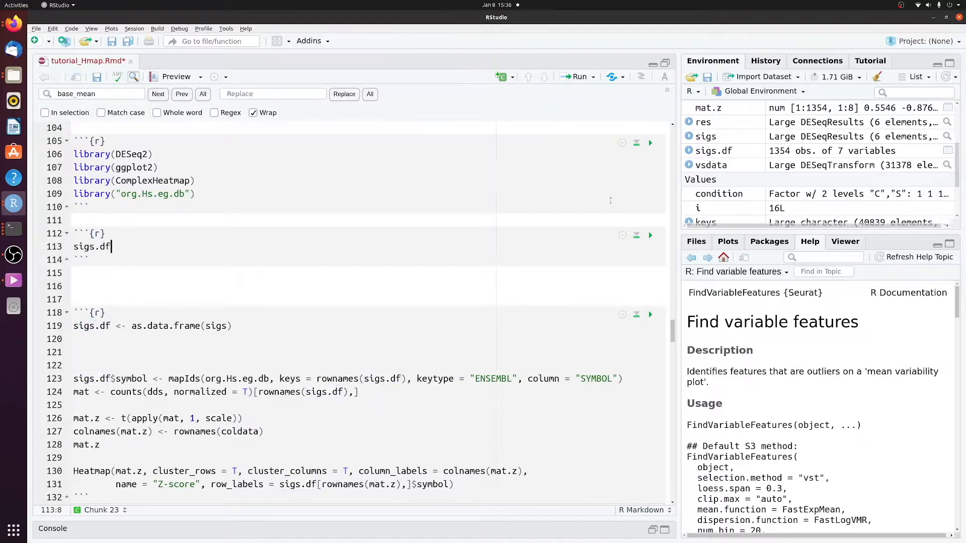
{"action": "left_click", "coordinate": [649, 235]}
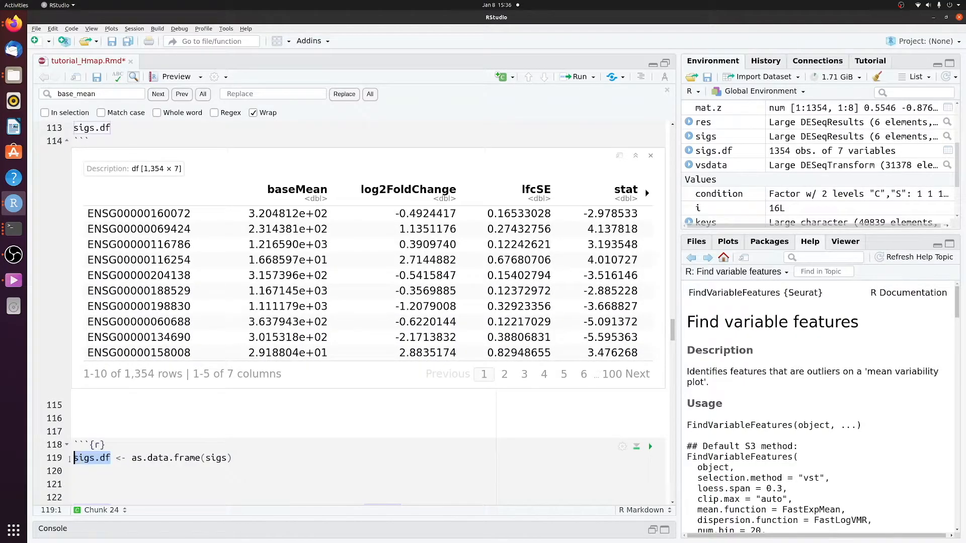
{"action": "type", "text": "sigs.df"}
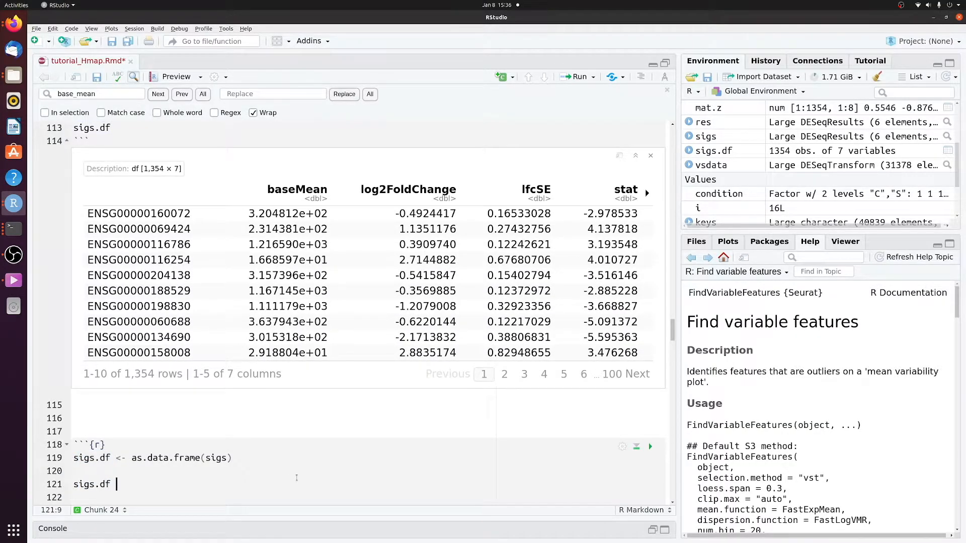
{"action": "type", "text": "<- sigs.df"}
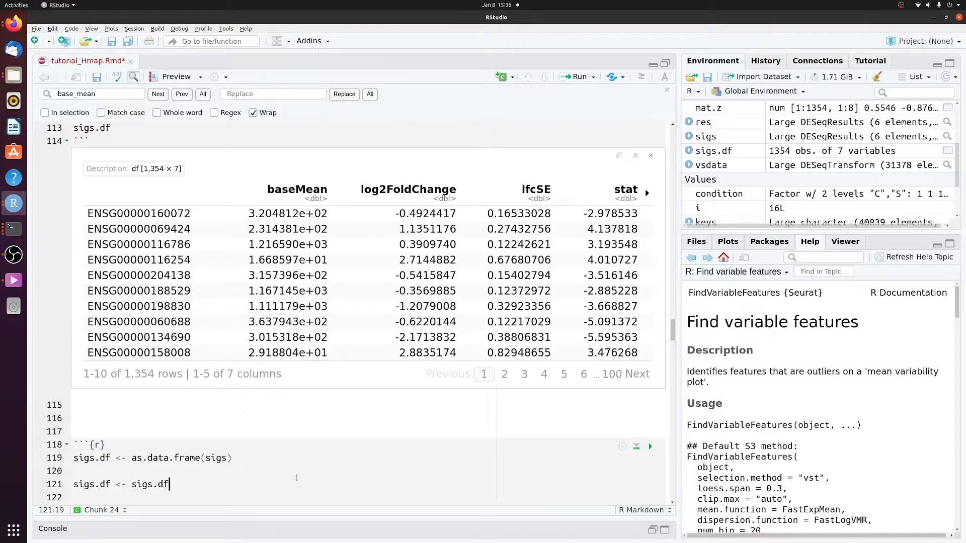
{"action": "type", "text": "[()"}
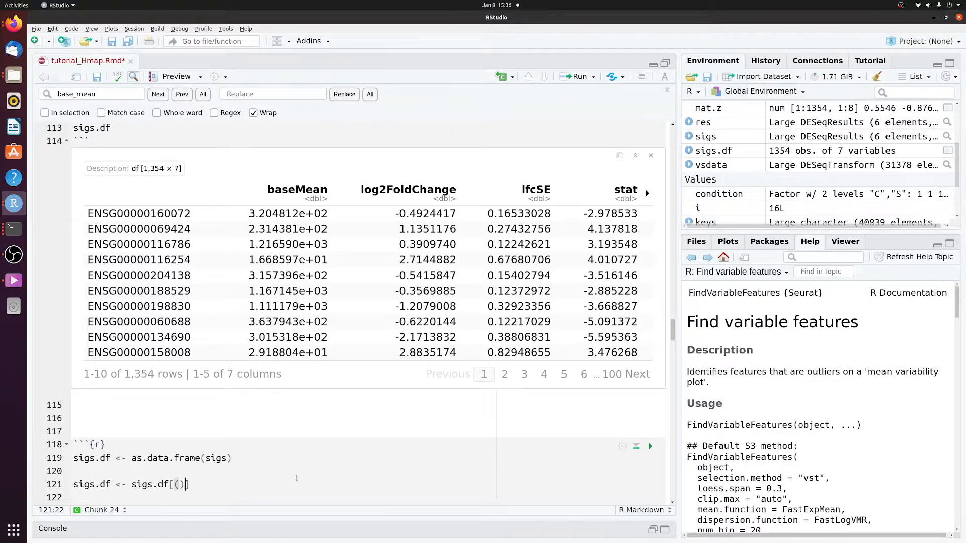
{"action": "type", "text": "&"}
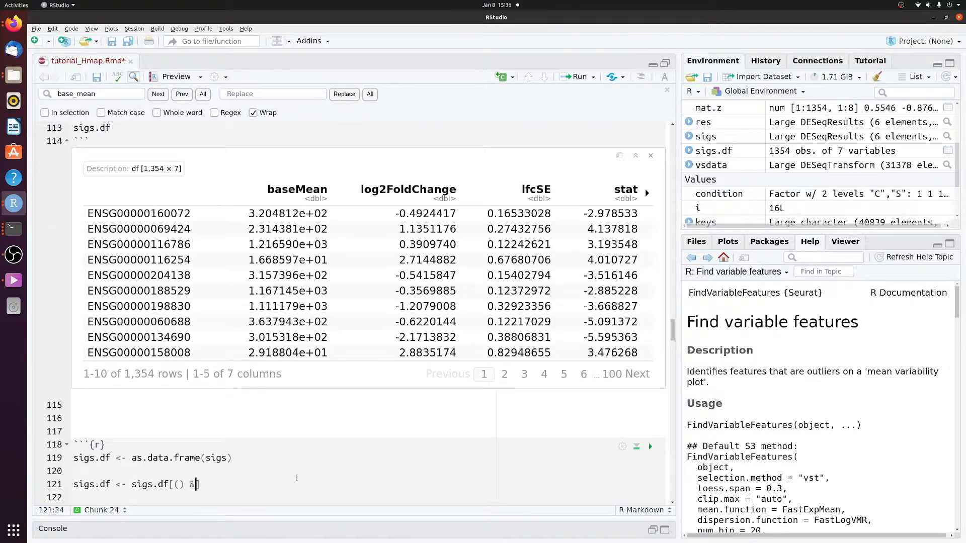
{"action": "type", "text": "()]"}
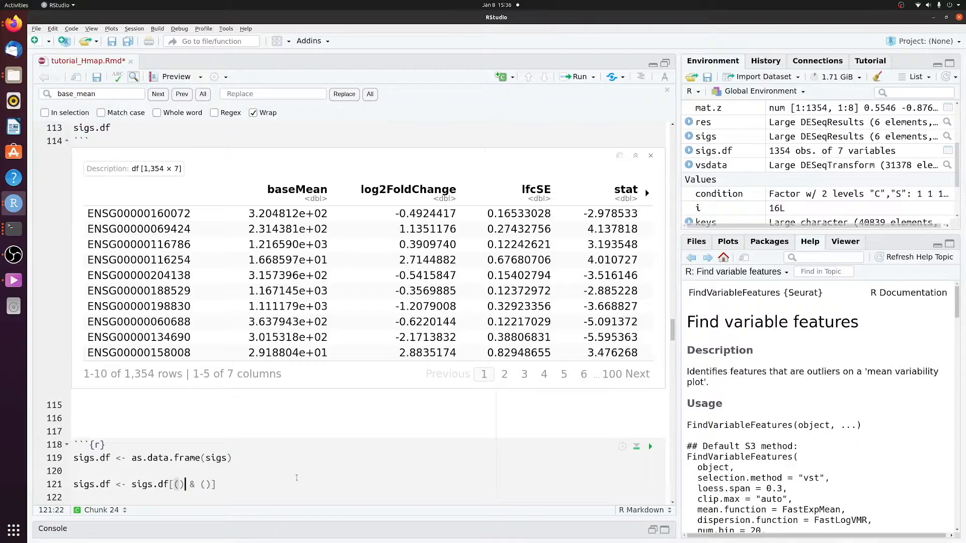
{"action": "type", "text": "sigs.df$baseMean"}
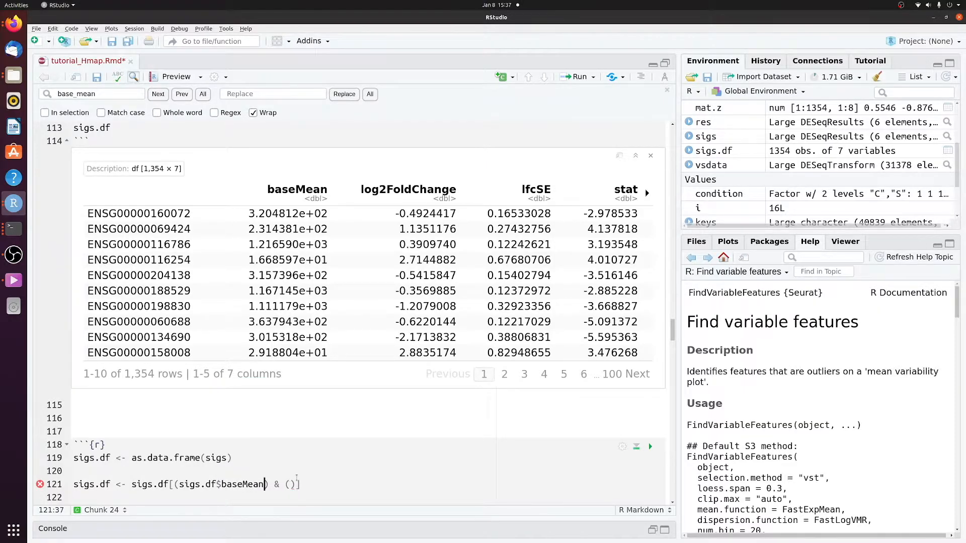
{"action": "type", "text": "> 100"}
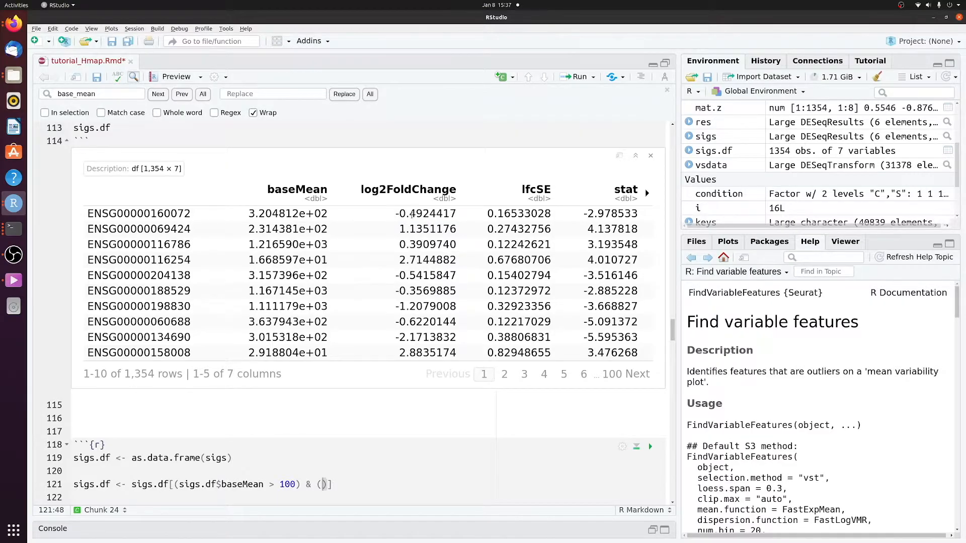
Check log2FoldChange values, then add abs(sigs.df$log2FoldChange) > 1.5 to the filter.
{"action": "double_click", "coordinate": [414, 213]}
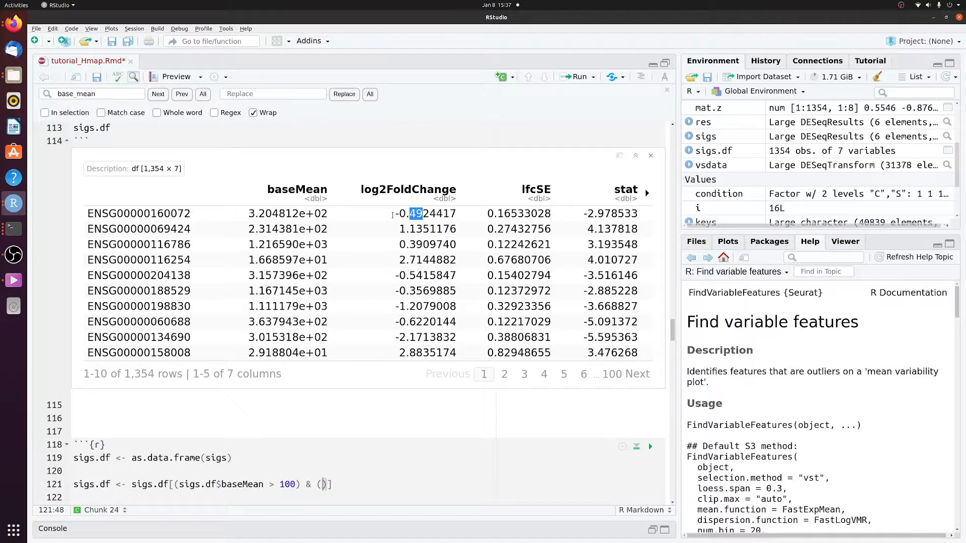
{"action": "double_click", "coordinate": [423, 213]}
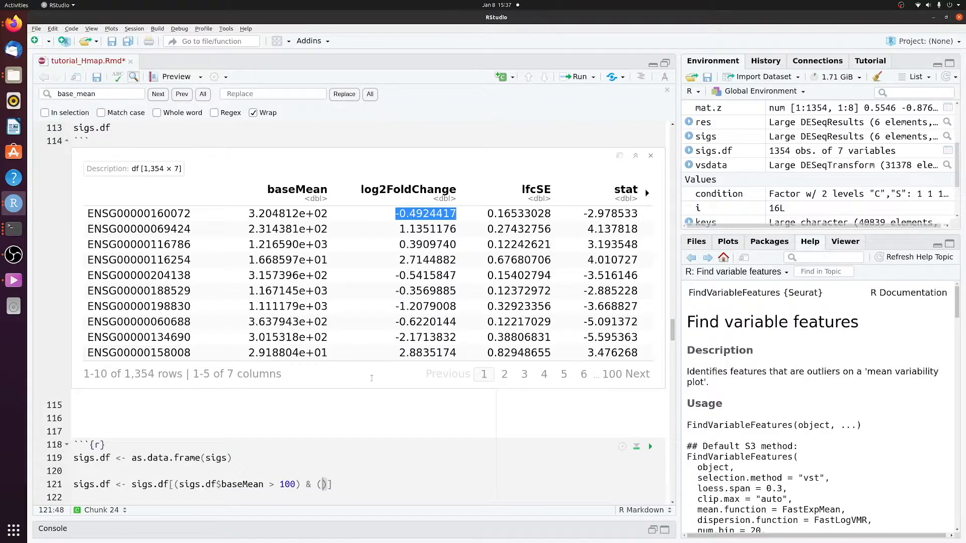
{"action": "double_click", "coordinate": [139, 374]}
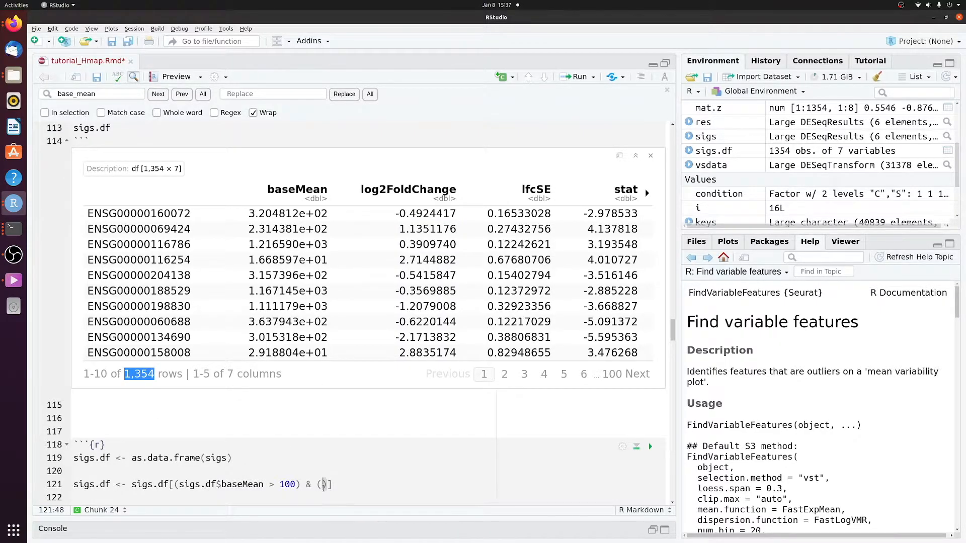
{"action": "type", "text": "abs("}
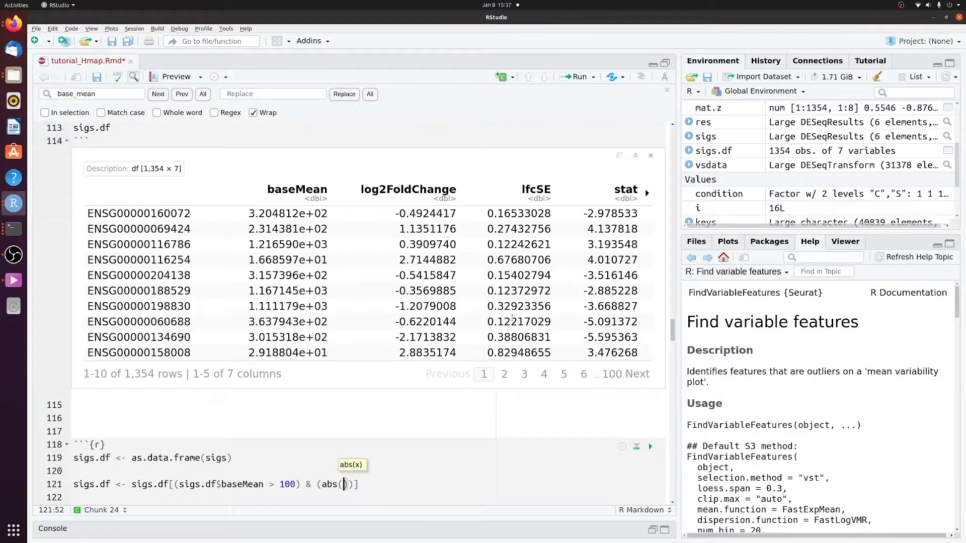
{"action": "type", "text": "sigs.df$"}
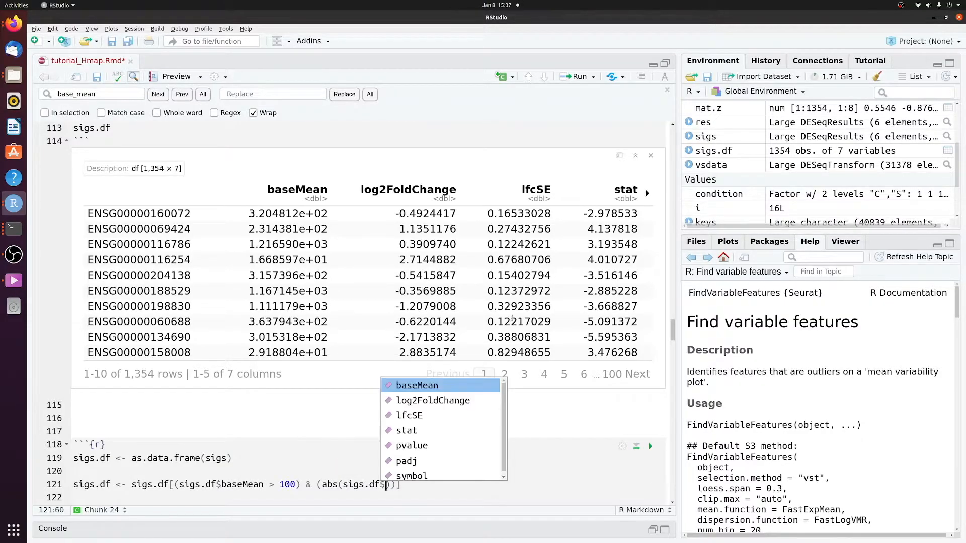
{"action": "left_click", "coordinate": [432, 400]}
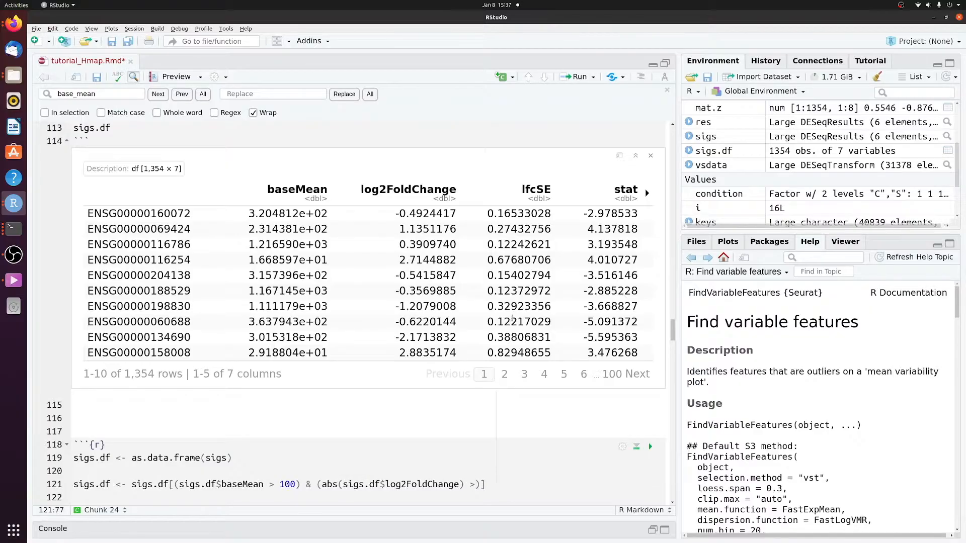
{"action": "type", "text": "1"}
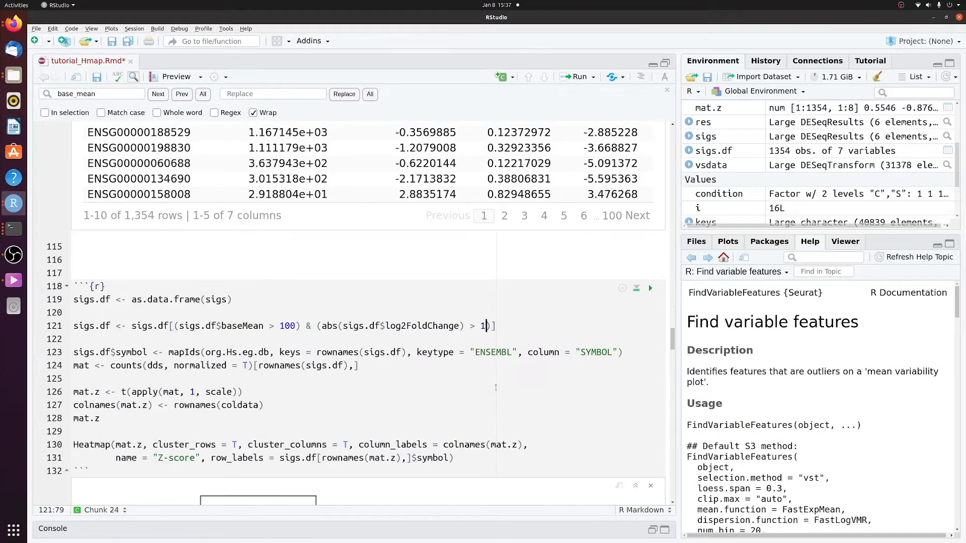
{"action": "type", "text": "."}
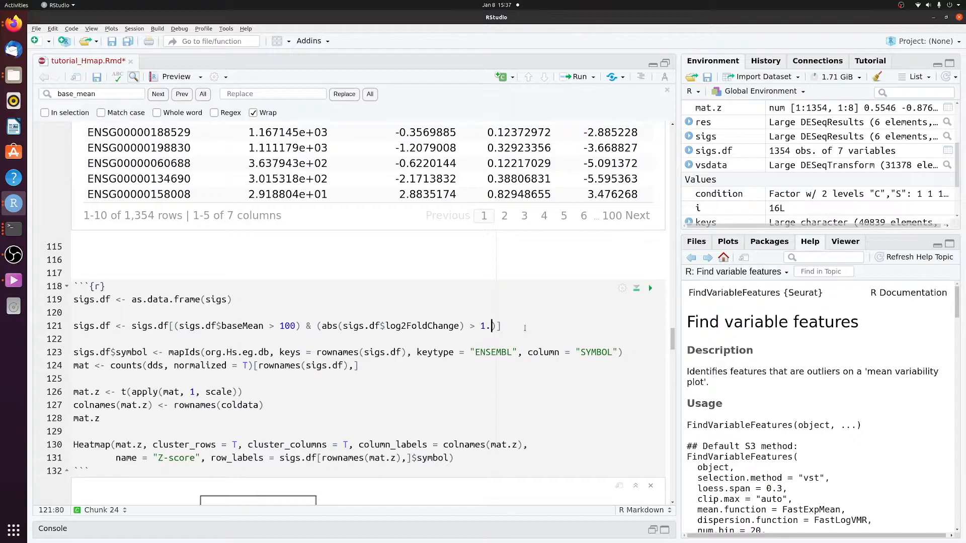
{"action": "type", "text": "5"}
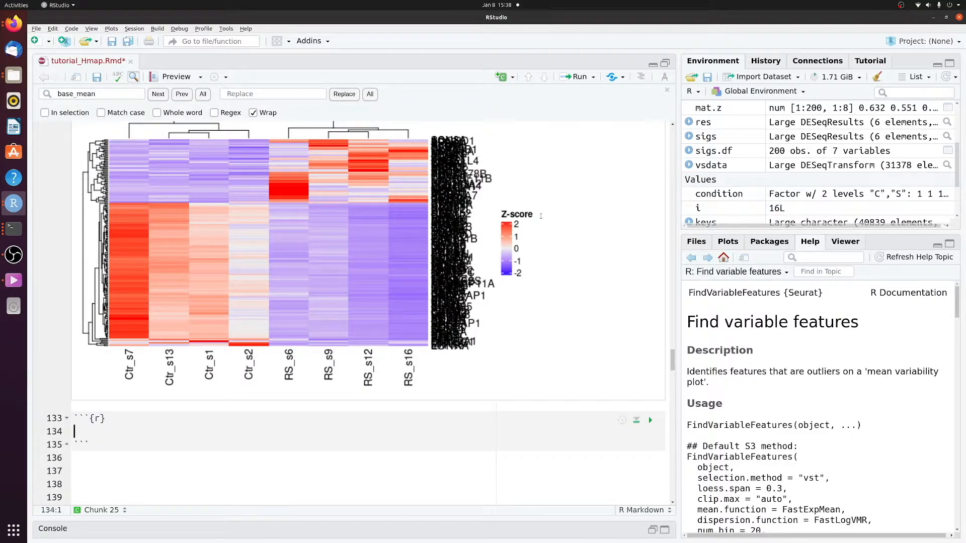
Raise the sigs.df filter to baseMean above 150 and absolute log2 fold change above 1.75.
{"action": "type", "text": "si"}
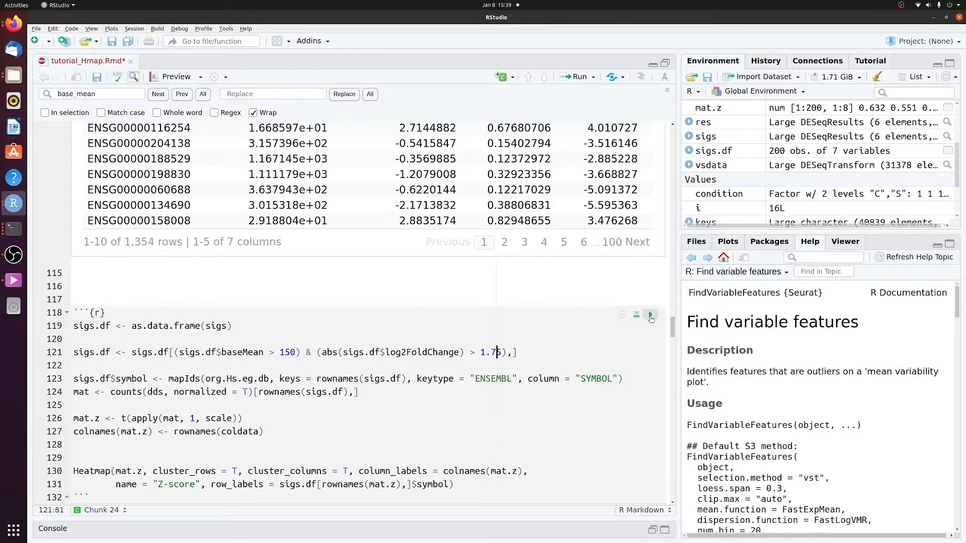
Rerun the filtering and heatmap chunk so 123 genes are redrawn in the Z-score heatmap.
{"action": "left_click", "coordinate": [650, 314]}
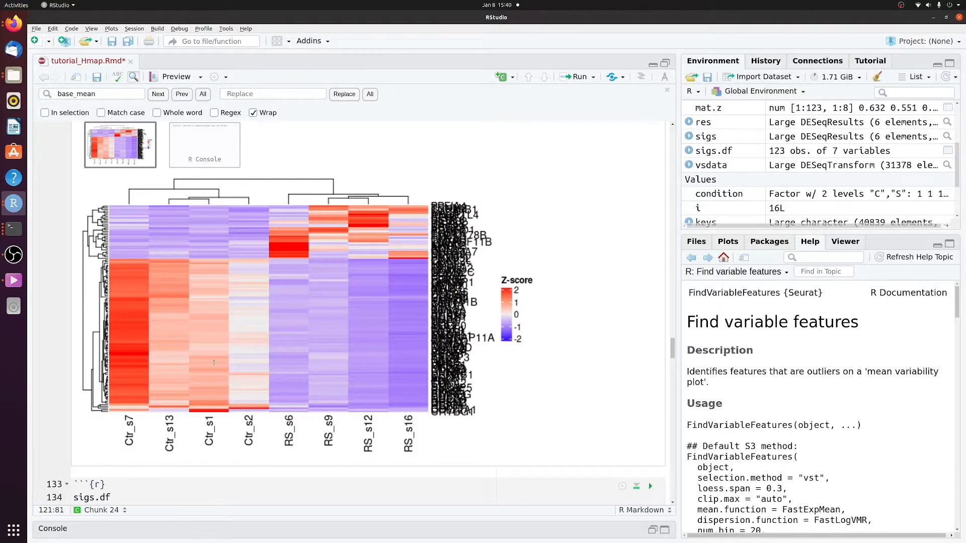
{"action": "mouse_move", "coordinate": [166, 266]}
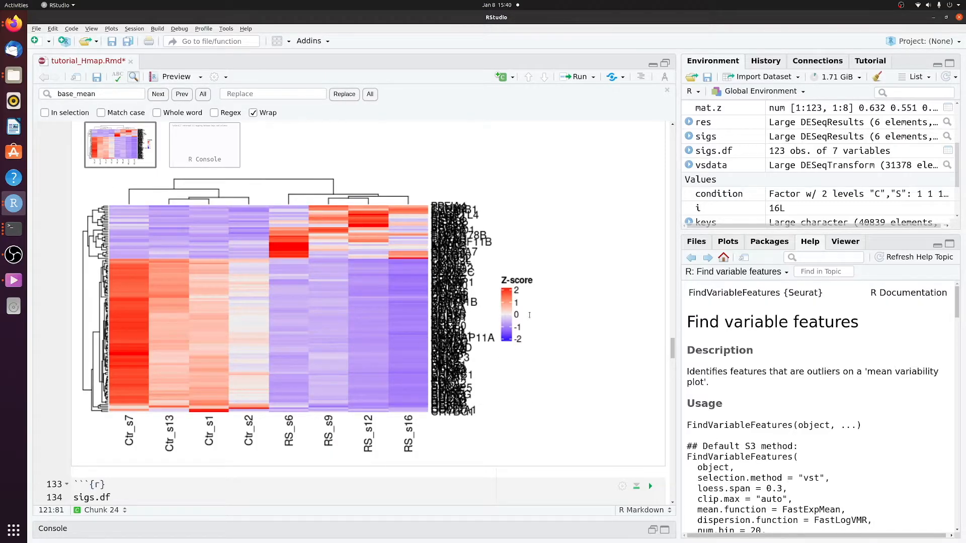
{"action": "mouse_move", "coordinate": [378, 299]}
{"action": "type", "text": "png("}
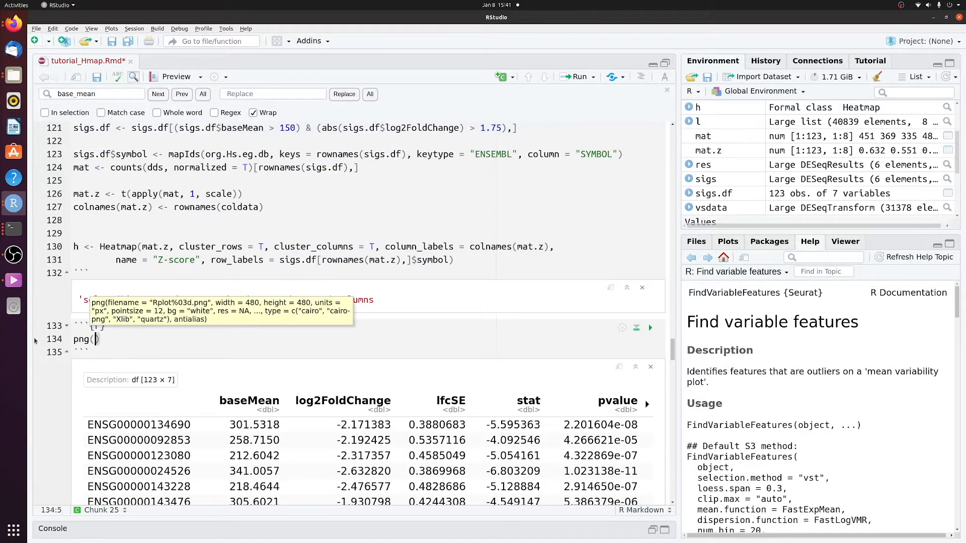
Write a chunk saving h to simple_heatmap.png (res 250, 1000×2000), printing h, then dev.off().
{"action": "type", "text": "'simp"}
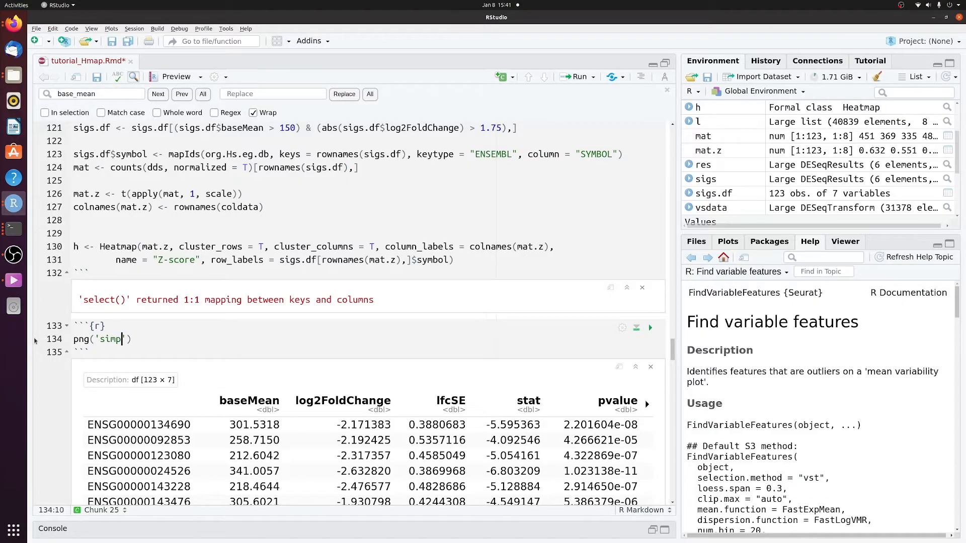
{"action": "type", "text": "le_heatmap"}
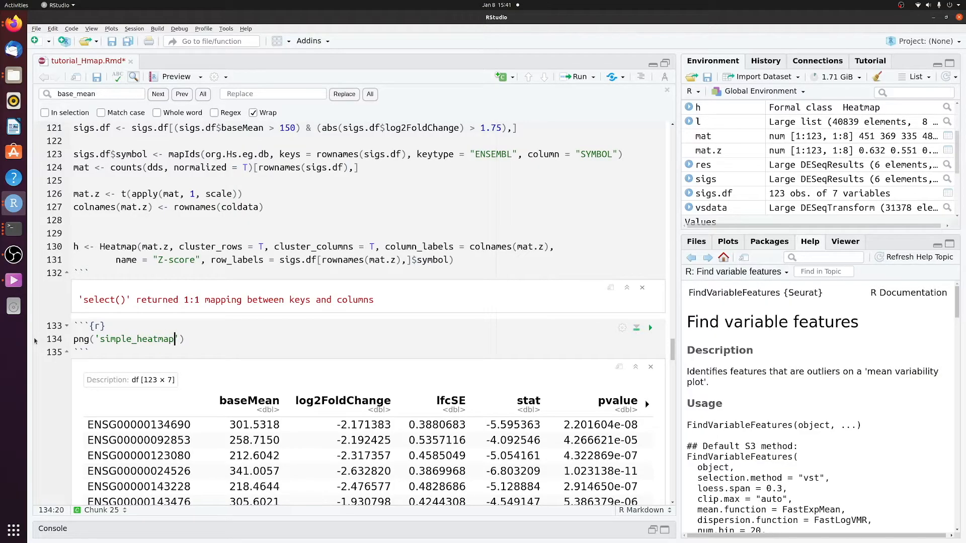
{"action": "type", "text": ".png"}
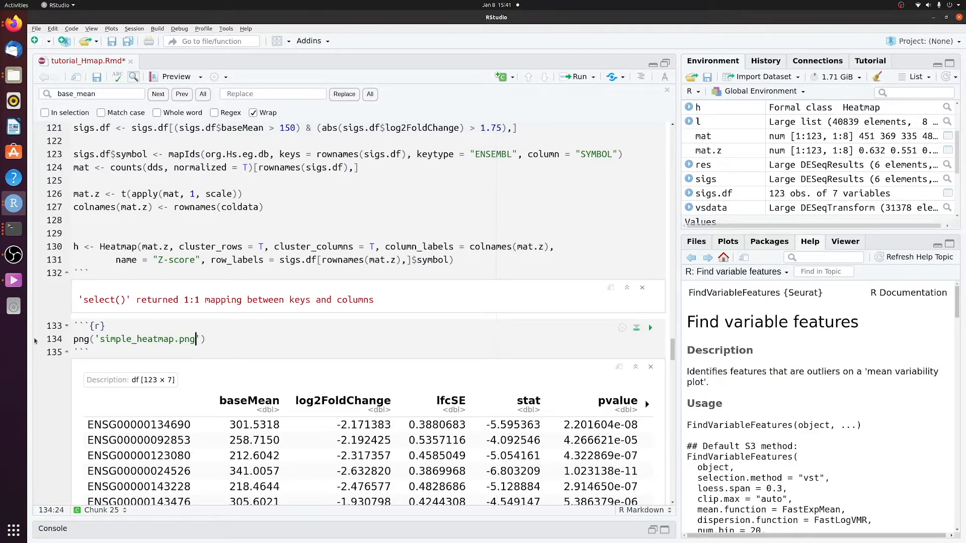
{"action": "type", "text": ", res"}
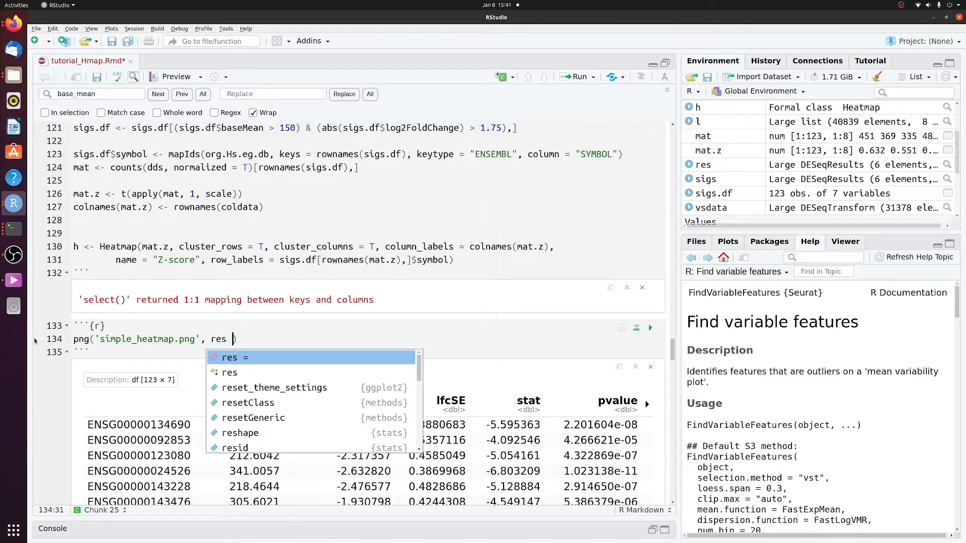
{"action": "type", "text": "= 250"}
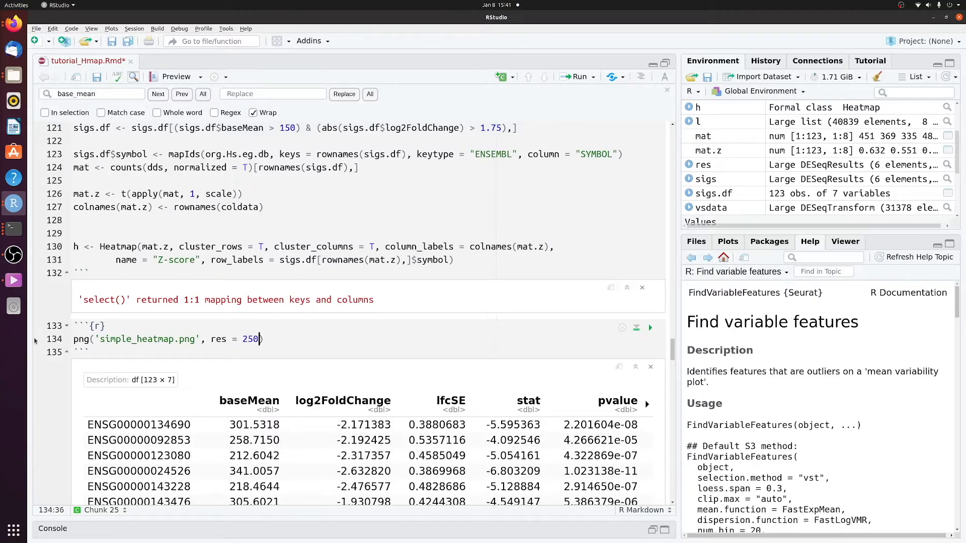
{"action": "type", "text": ","}
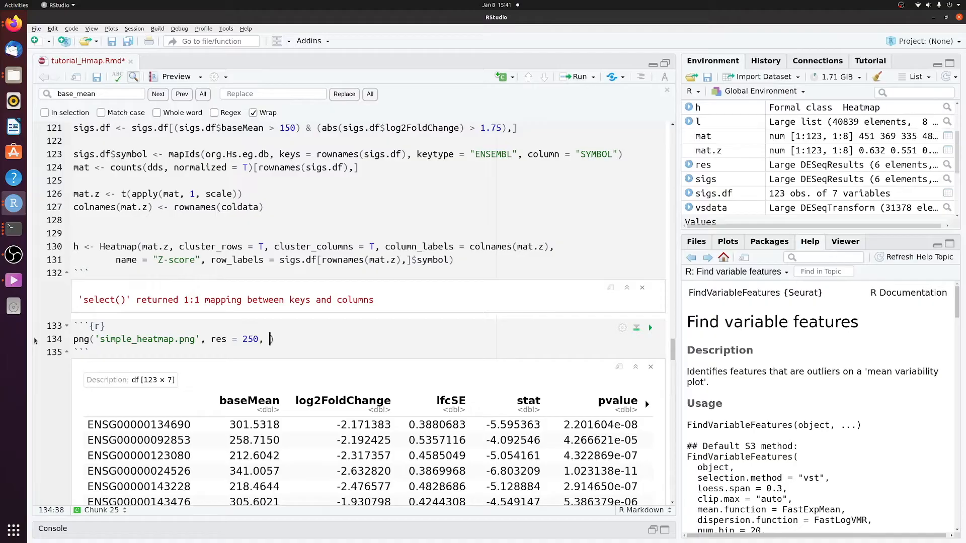
{"action": "type", "text": "width = 1000"}
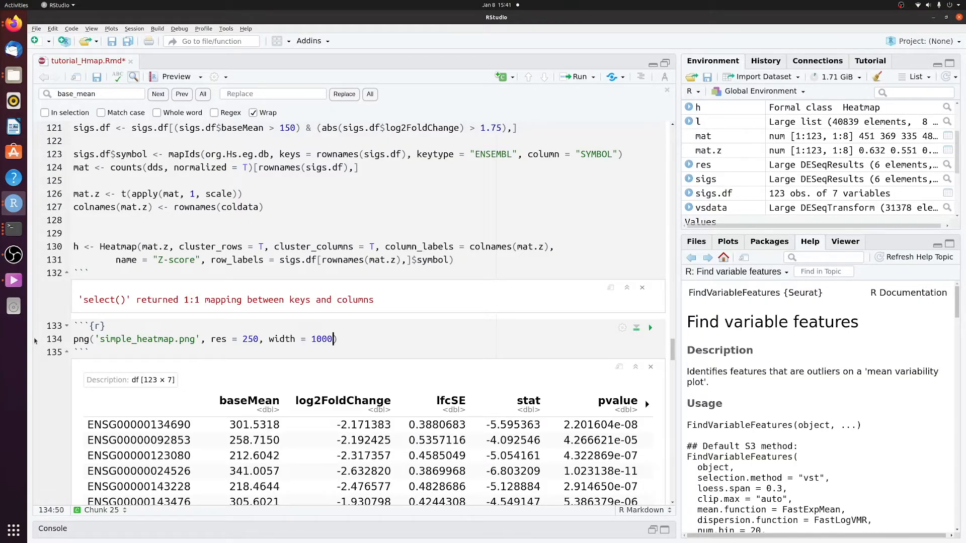
{"action": "type", "text": ", height = 2000"}
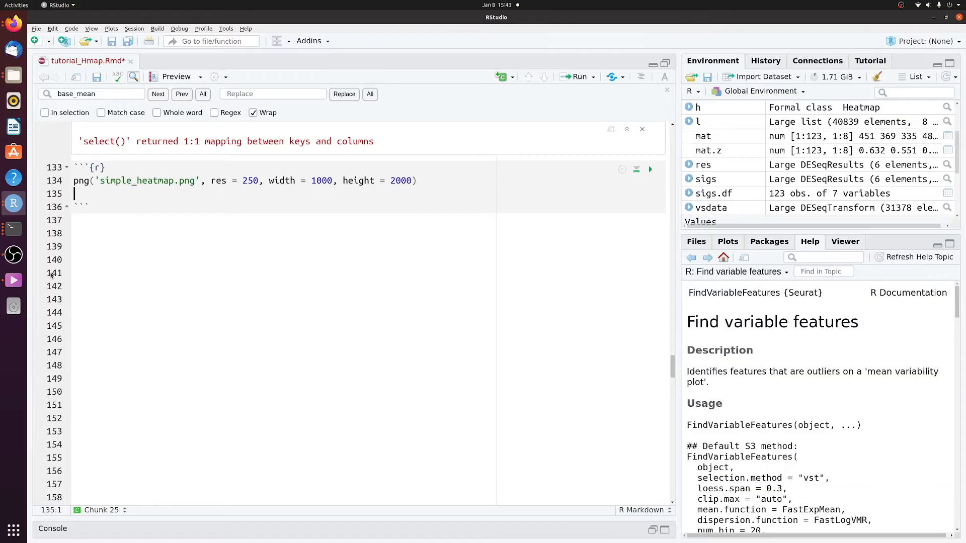
{"action": "type", "text": "print"}
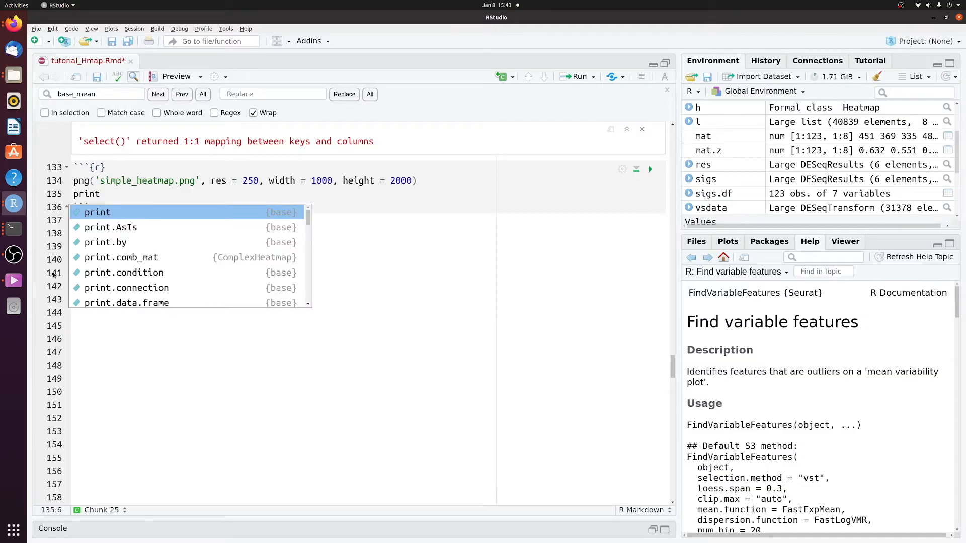
{"action": "type", "text": "(h)"}
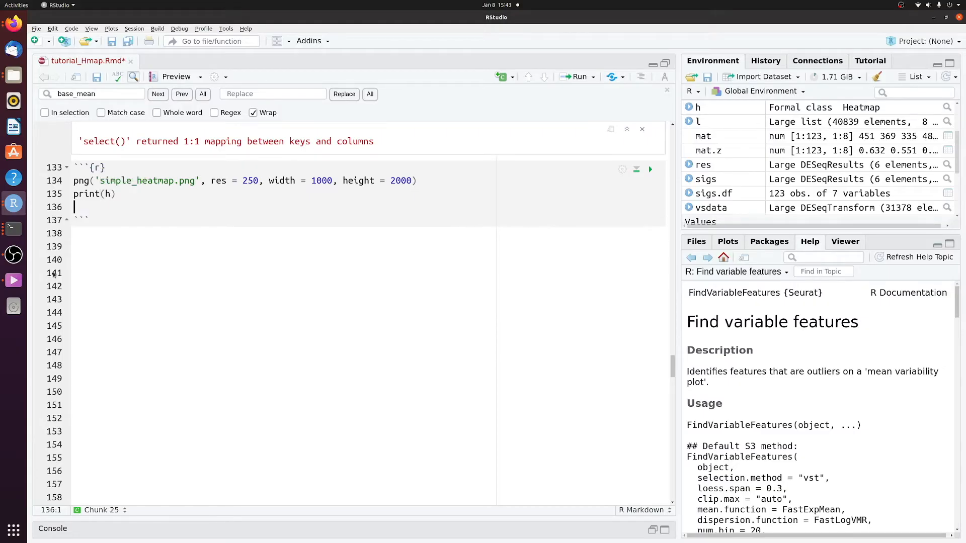
{"action": "type", "text": "dev.off("}
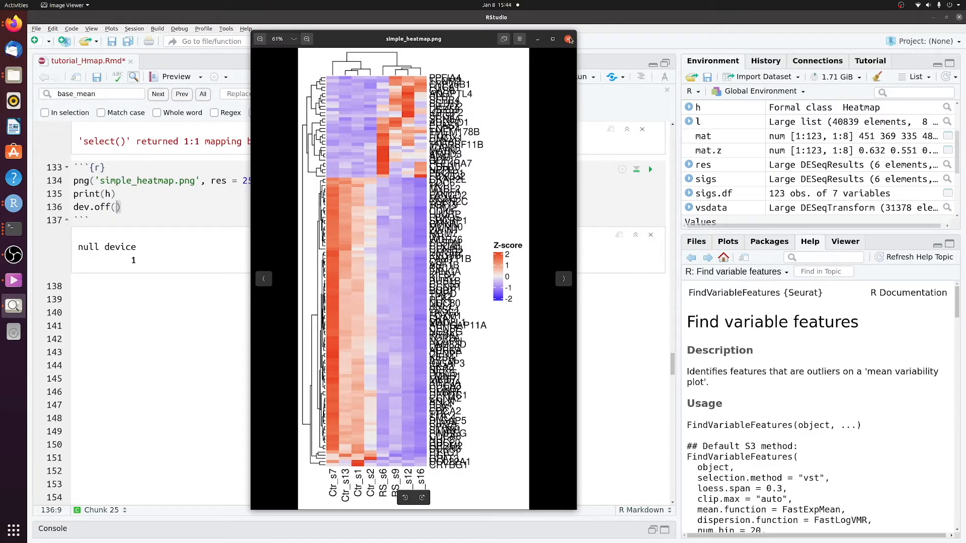
Close the Image Viewer showing the tall simple_heatmap.png with overlapping gene labels.
{"action": "left_click", "coordinate": [568, 39]}
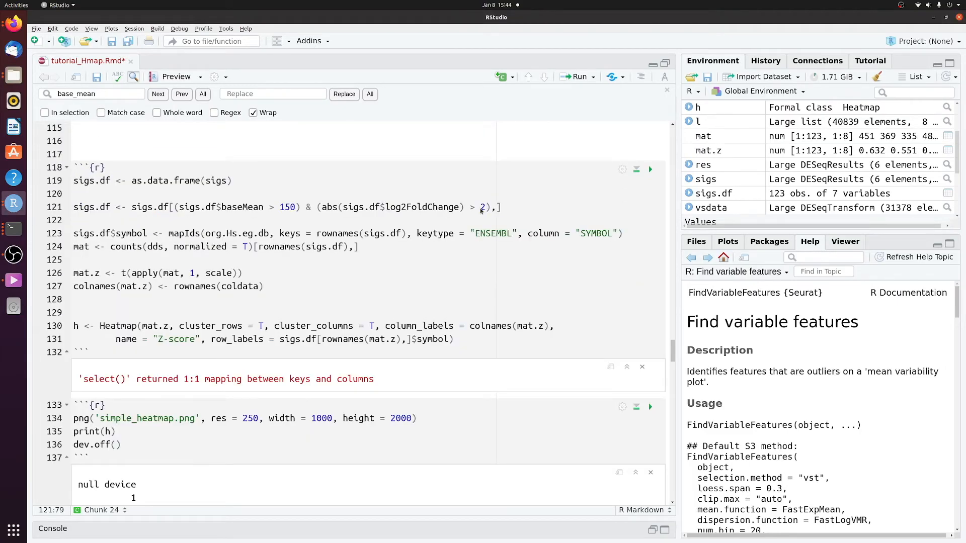
Set the fold-change cutoff to 2.5 (17 genes) and re-save simple_heatmap.png at height 1500.
{"action": "type", "text": ".5"}
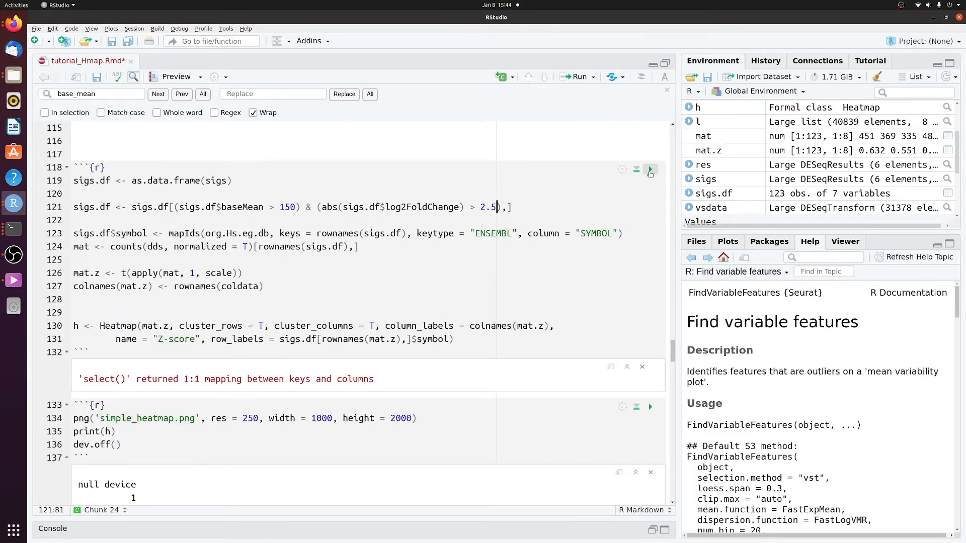
{"action": "left_click", "coordinate": [649, 170]}
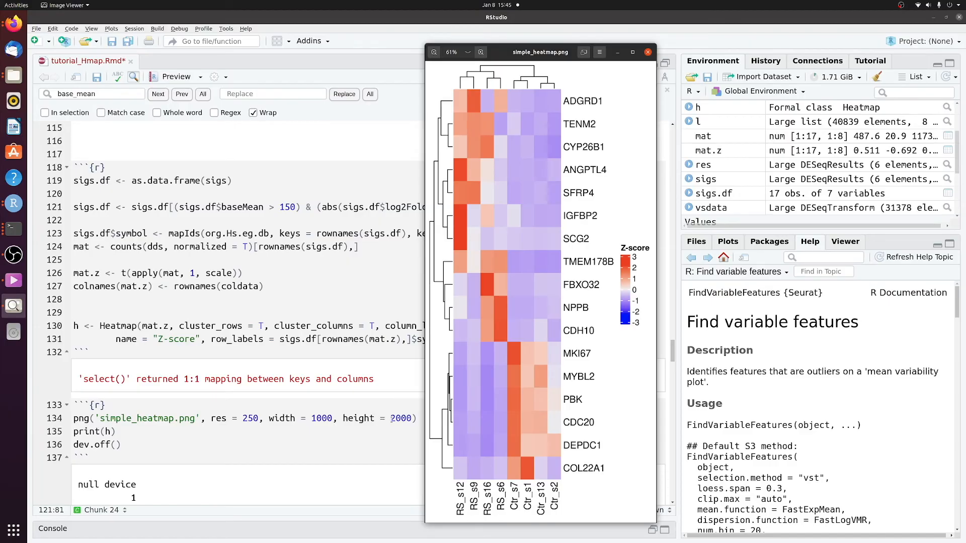
{"action": "left_click", "coordinate": [647, 51]}
{"action": "type", "text": "15"}
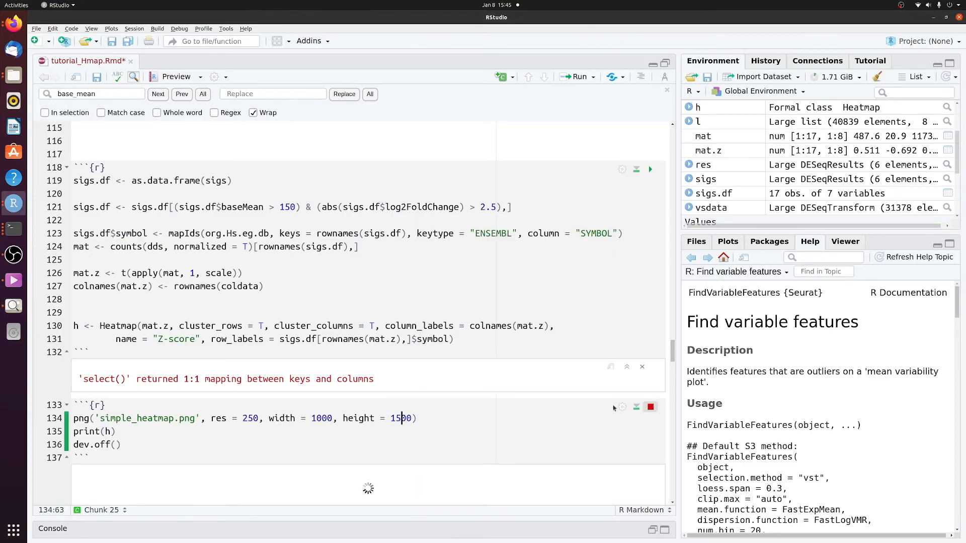
{"action": "left_click", "coordinate": [649, 418]}
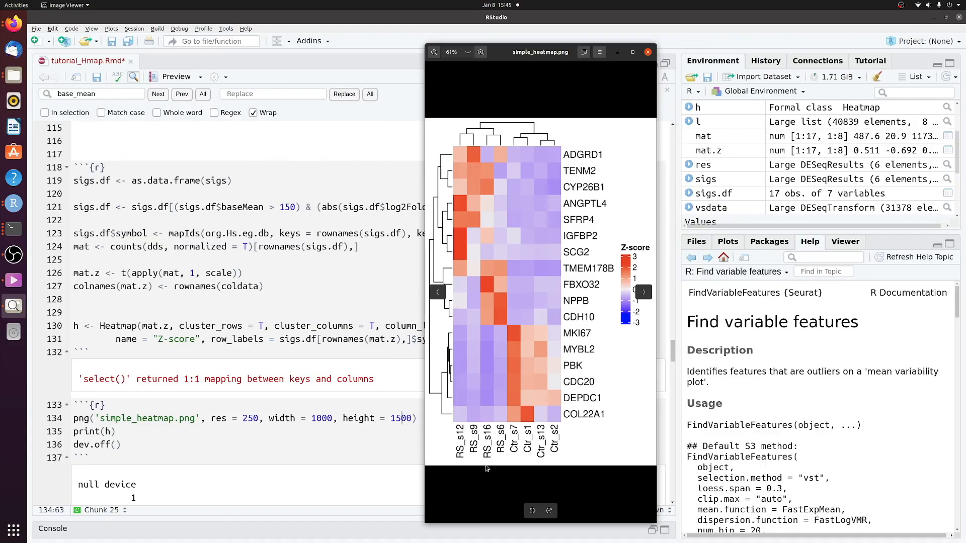
{"action": "mouse_move", "coordinate": [650, 277]}
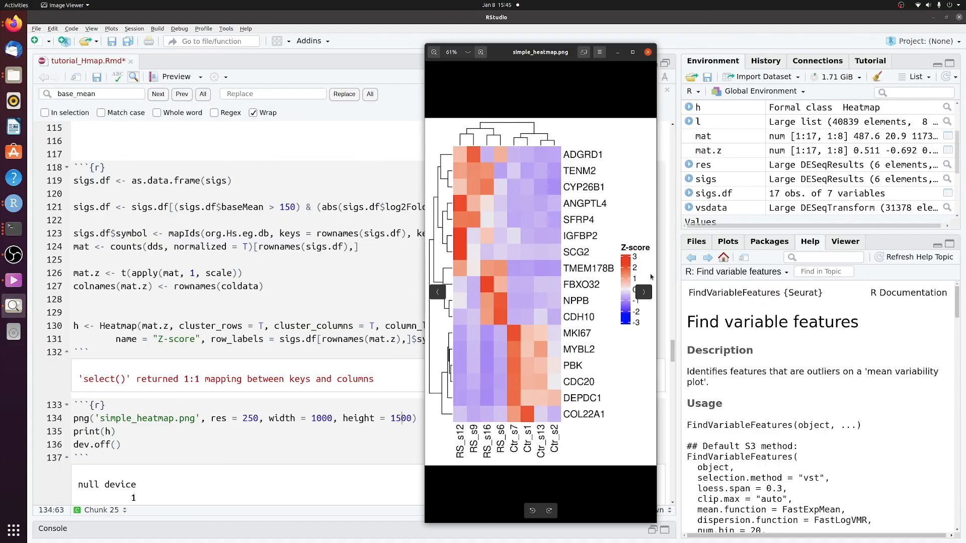